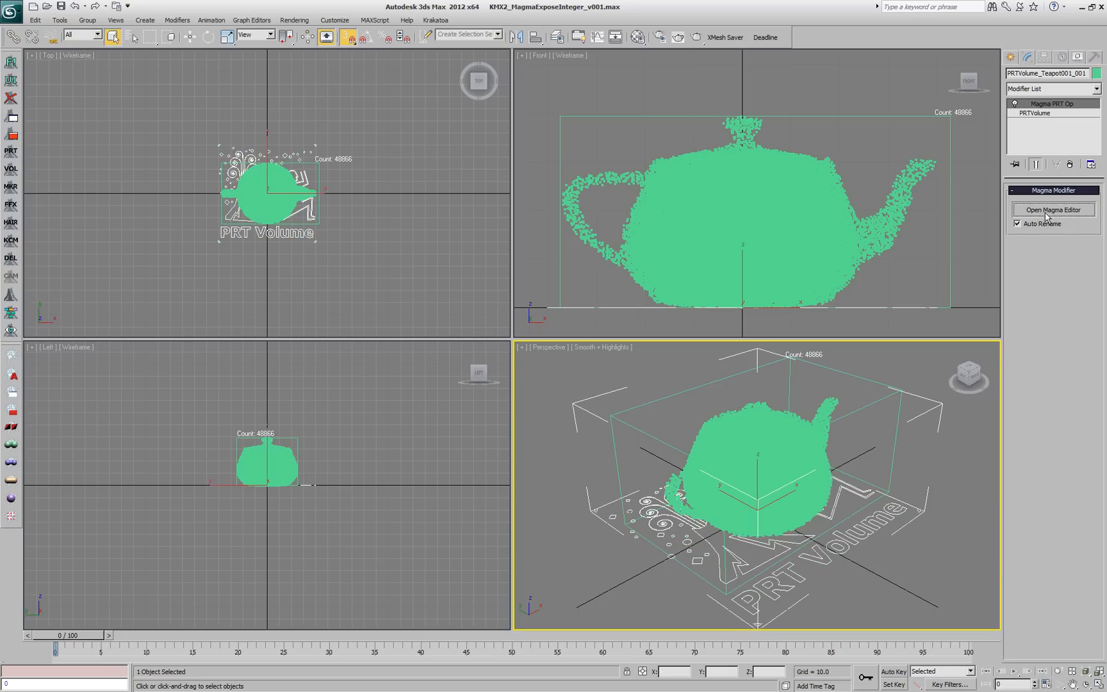
# Step: Add red, green and blue InputValue nodes in the teapot's Magma flow and wire red to the Color output
pyautogui.click(1053, 210)
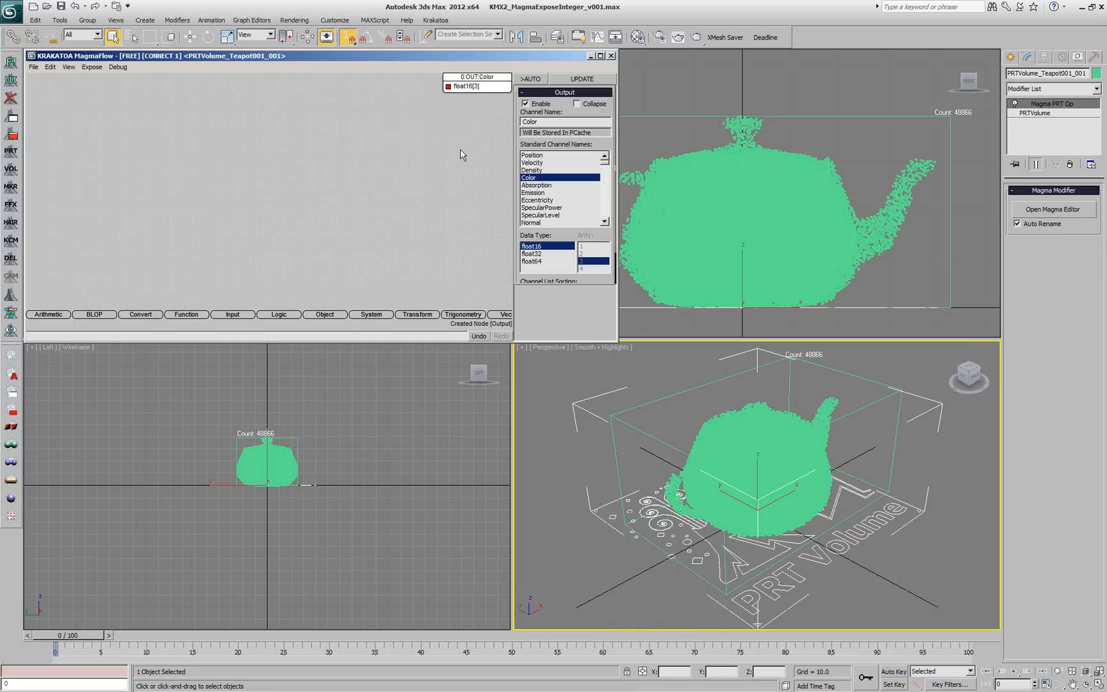
pyautogui.moveTo(328, 127)
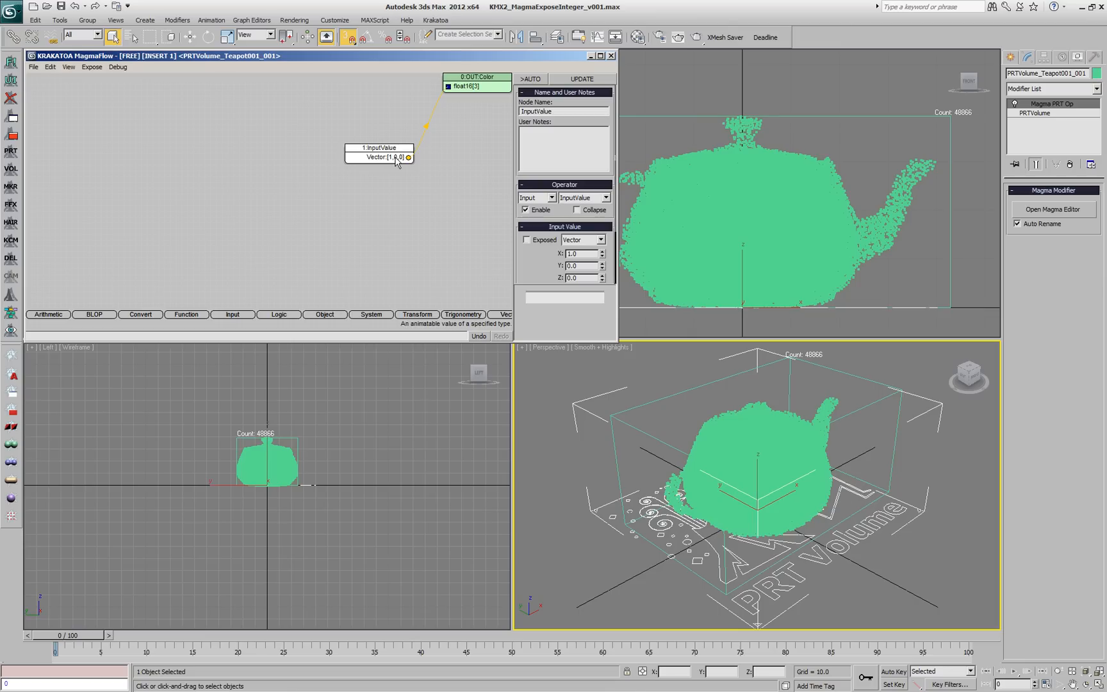
pyautogui.click(530, 78)
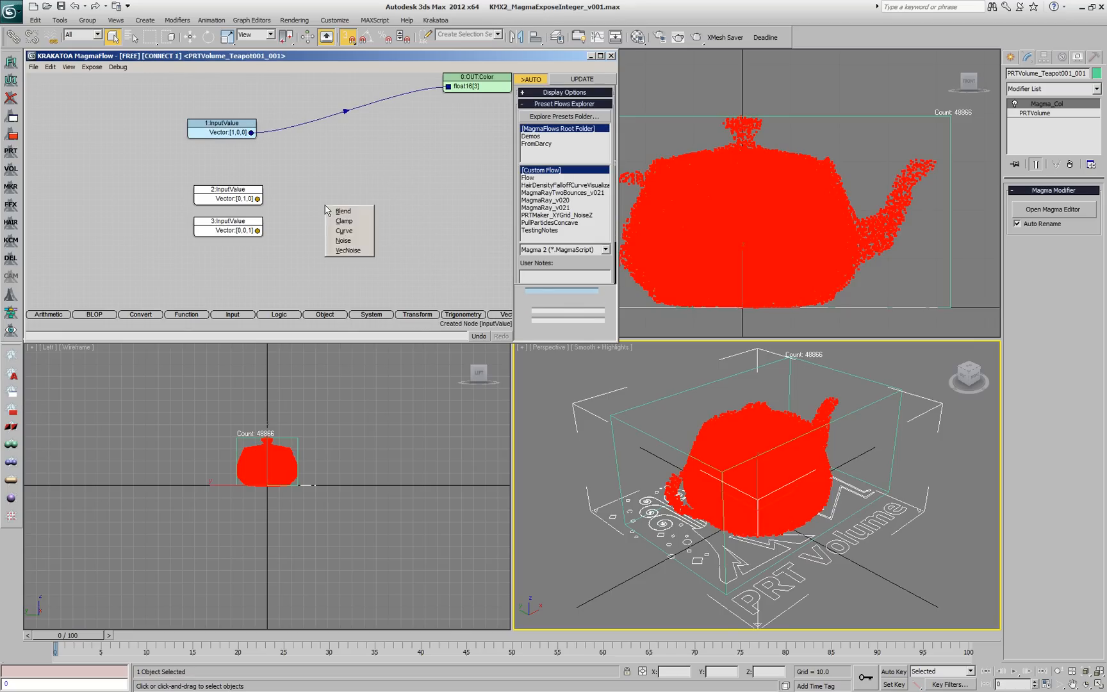
# Step: Blend the green and blue values by the absolute X of the Normal channel via Breakout and Abs nodes
pyautogui.click(342, 210)
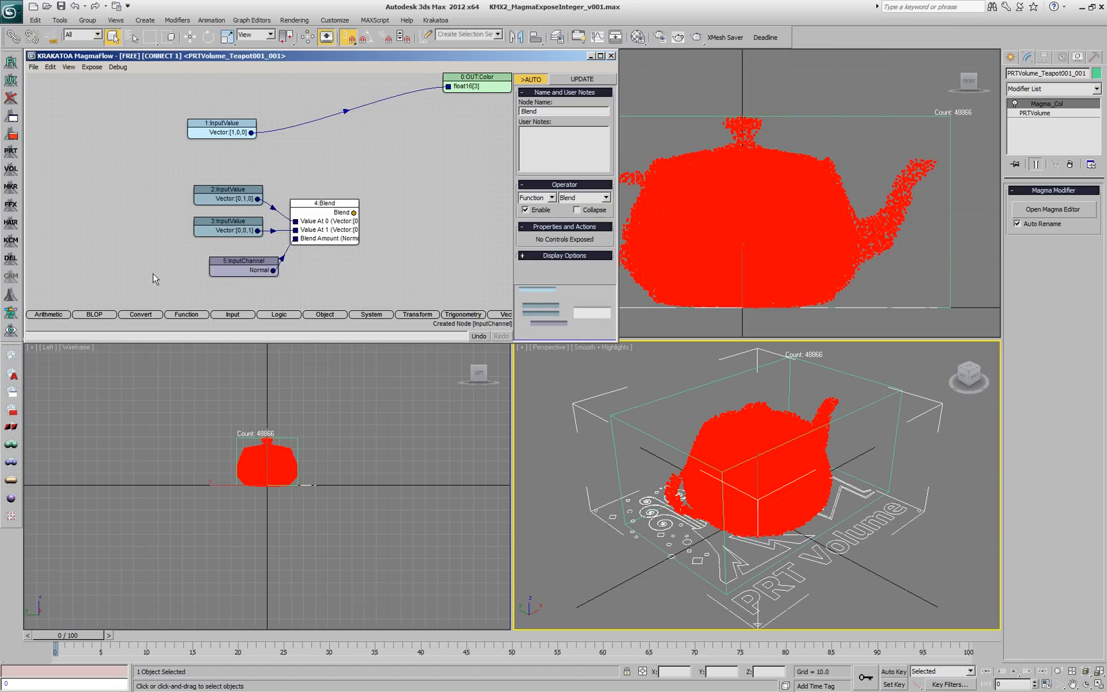
pyautogui.click(244, 261)
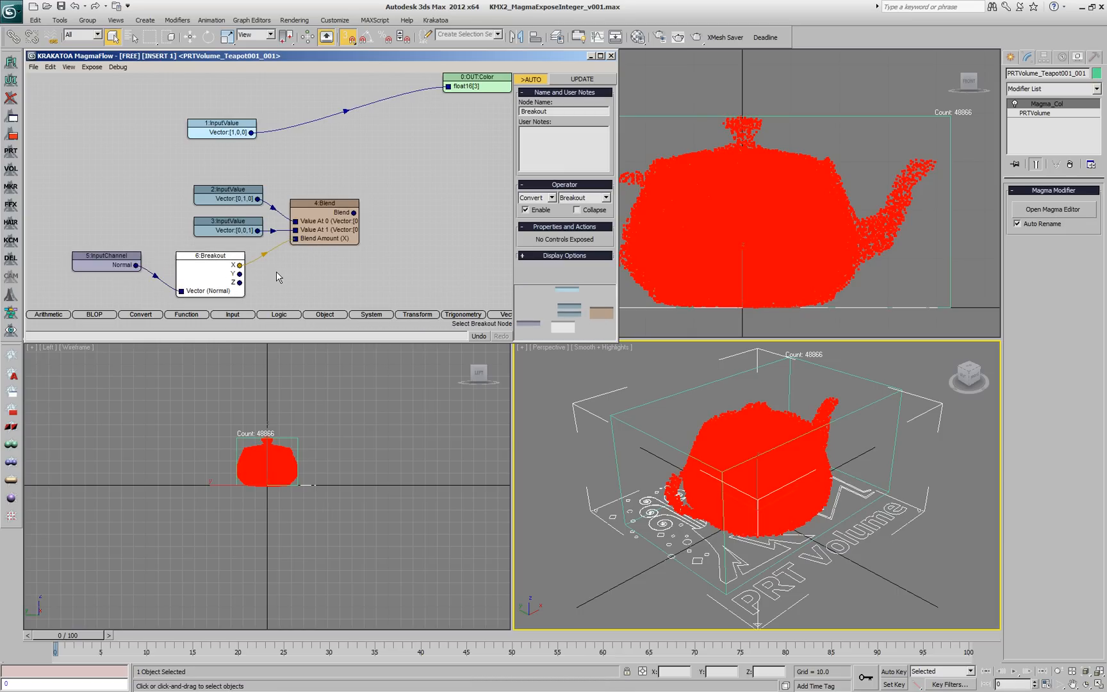
pyautogui.moveTo(265, 276)
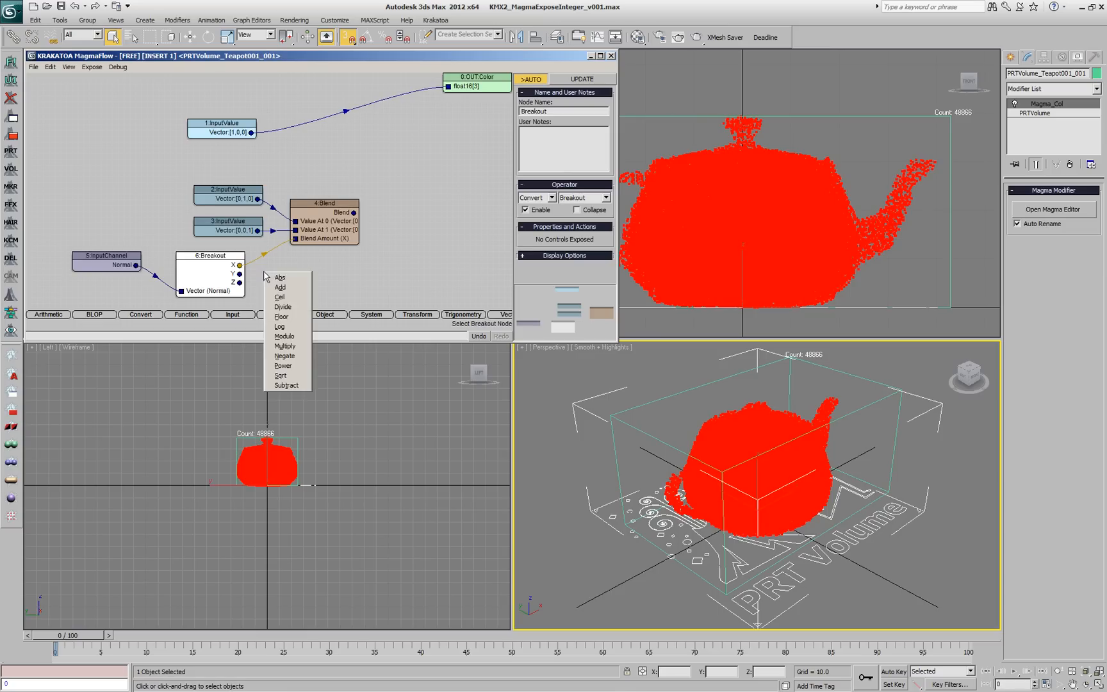
pyautogui.click(280, 276)
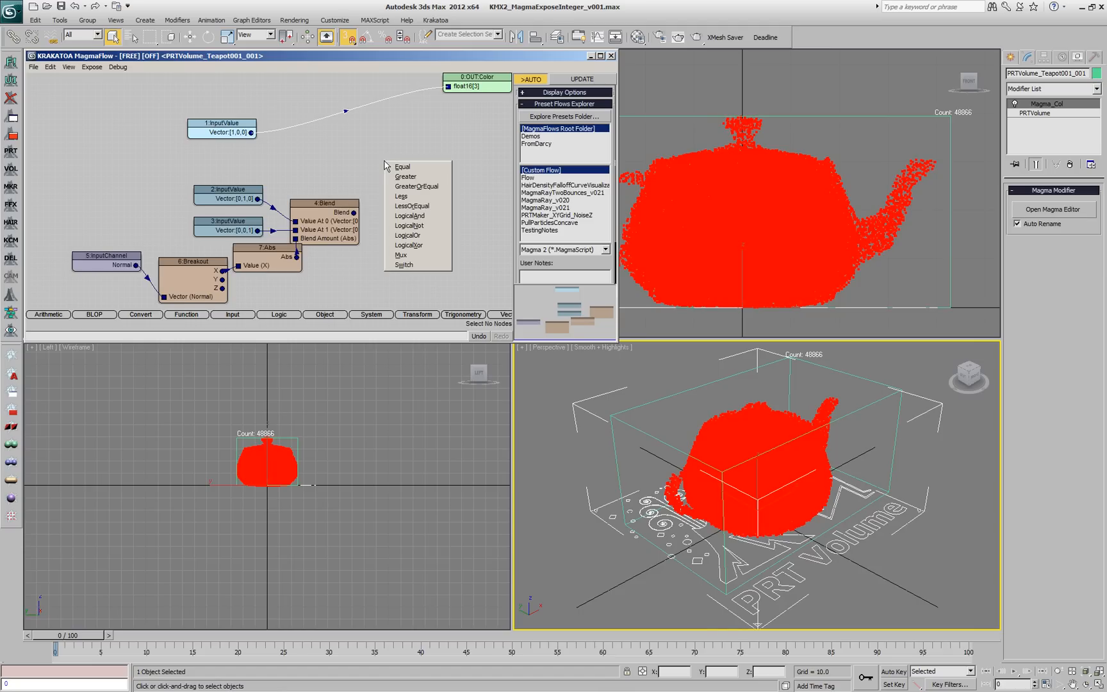
# Step: Route red and the blend through a Switch node driven by an integer InputValue set to 0
pyautogui.click(403, 264)
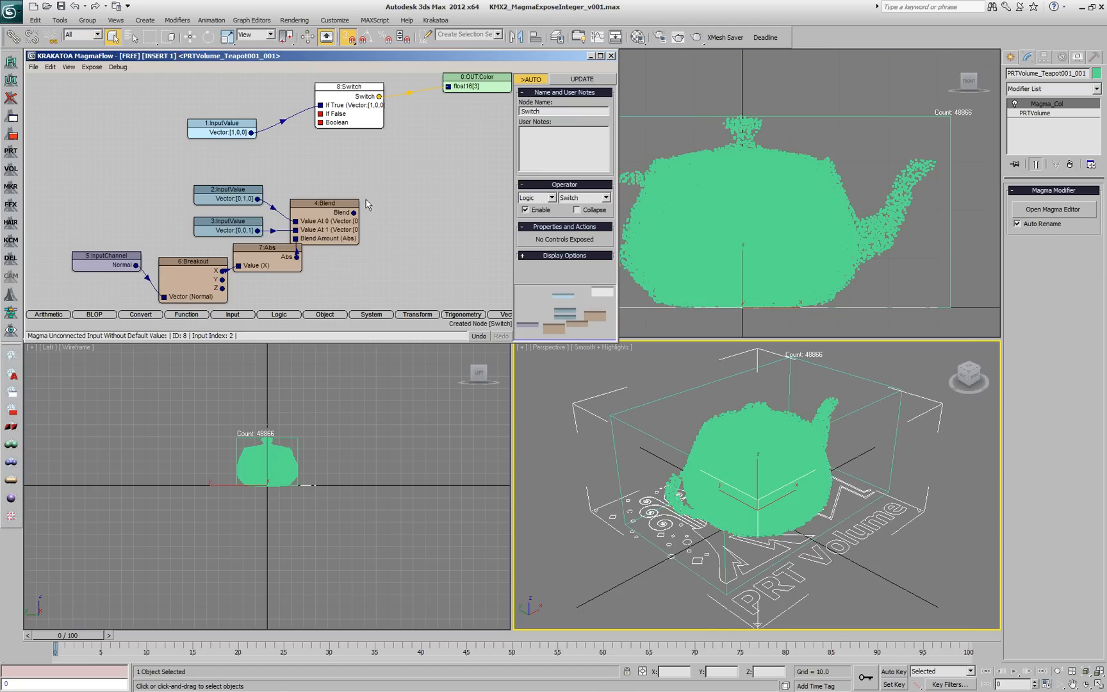
pyautogui.moveTo(355, 213); pyautogui.dragTo(319, 114)
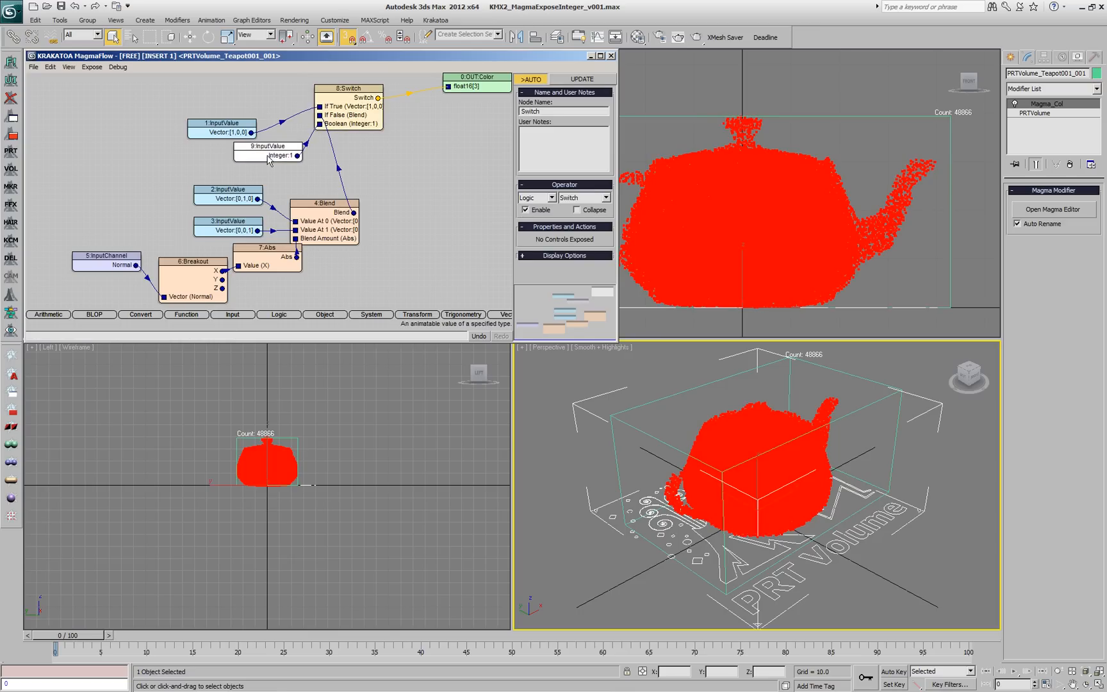
pyautogui.click(269, 155)
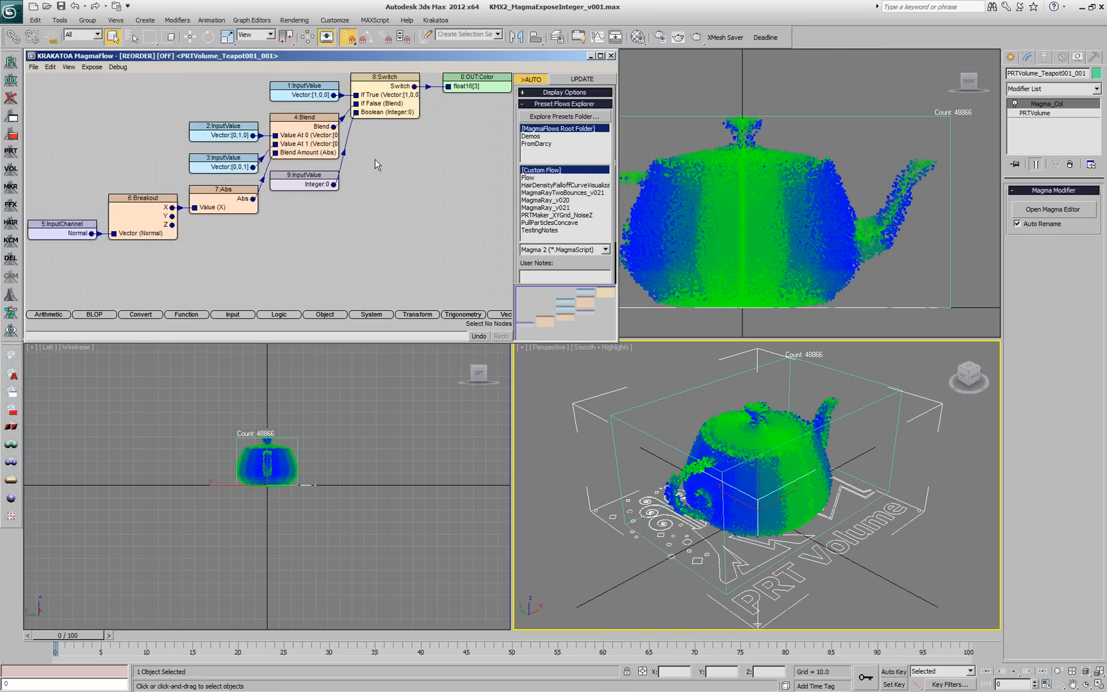
pyautogui.moveTo(334, 185)
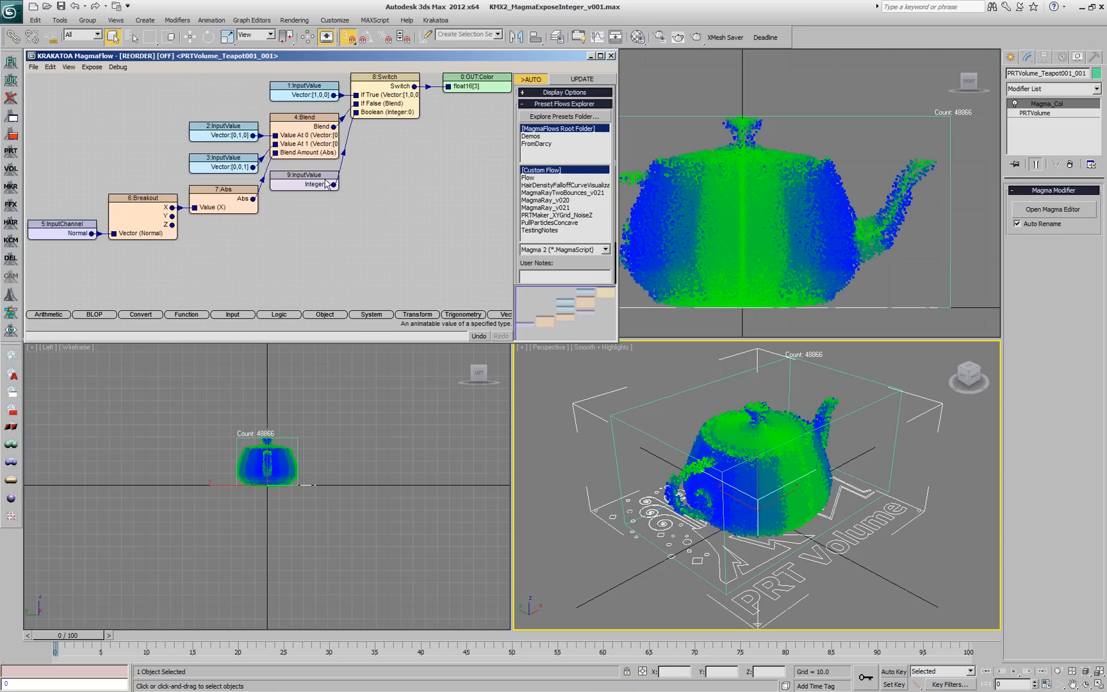
pyautogui.click(305, 185)
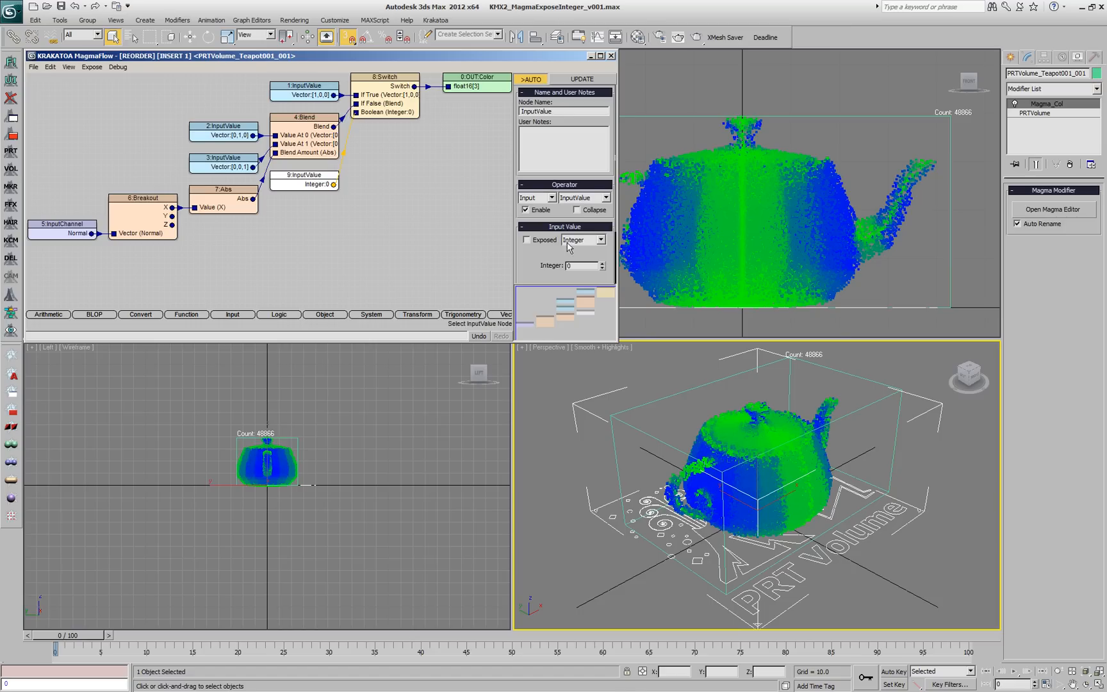
# Step: Expose the integer input as a modifier parameter named Solid Color
pyautogui.click(525, 240)
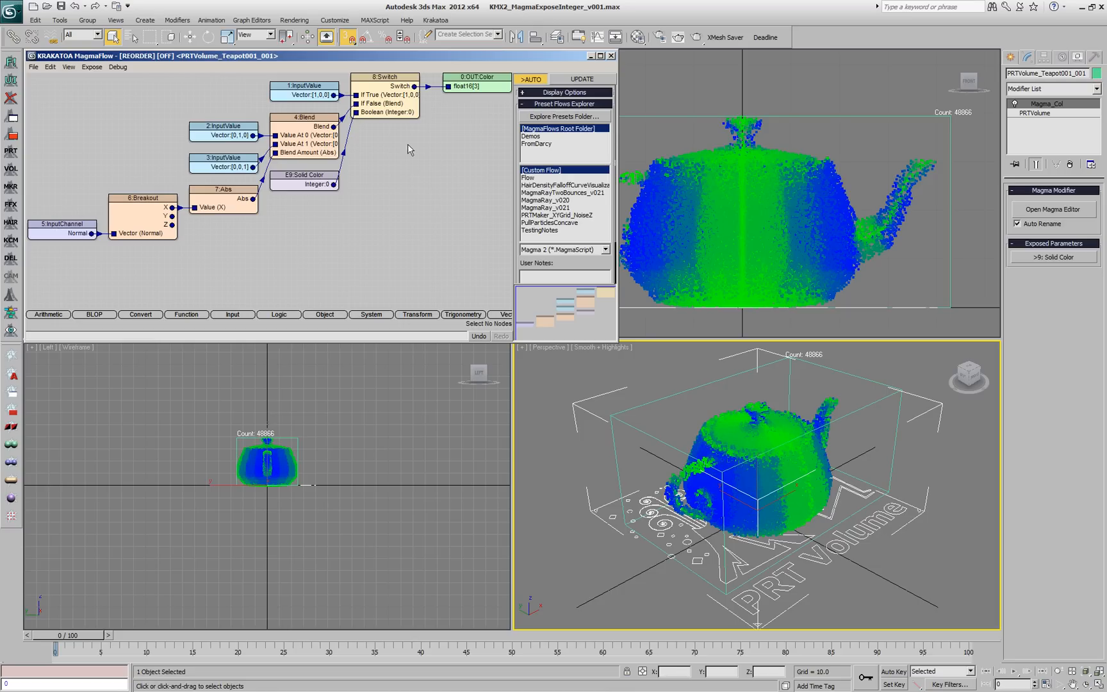
pyautogui.click(386, 77)
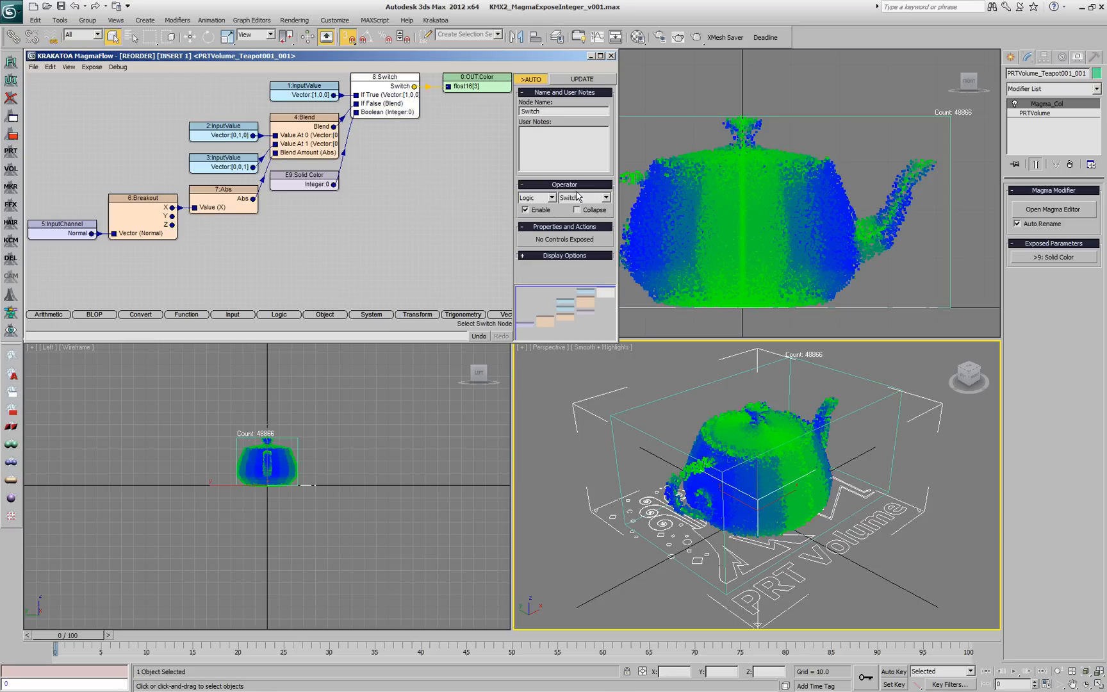
# Step: Change the Switch to a Mux with more inputs and feed a 3ColorGradient BLOP into Input 2
pyautogui.click(585, 197)
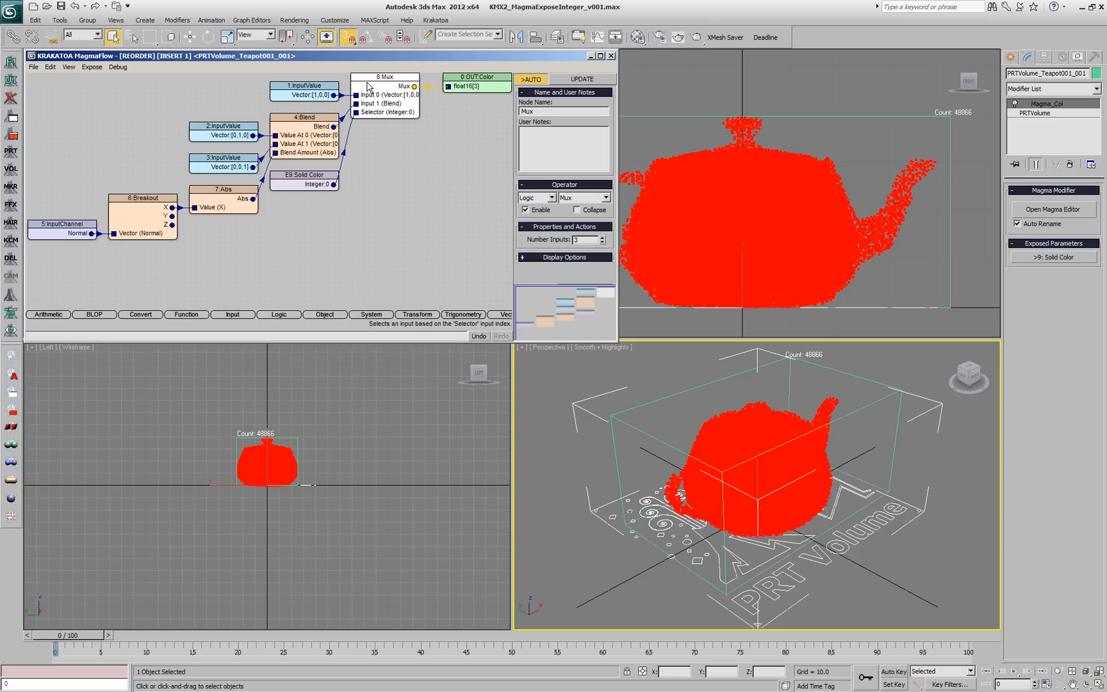
pyautogui.click(605, 237)
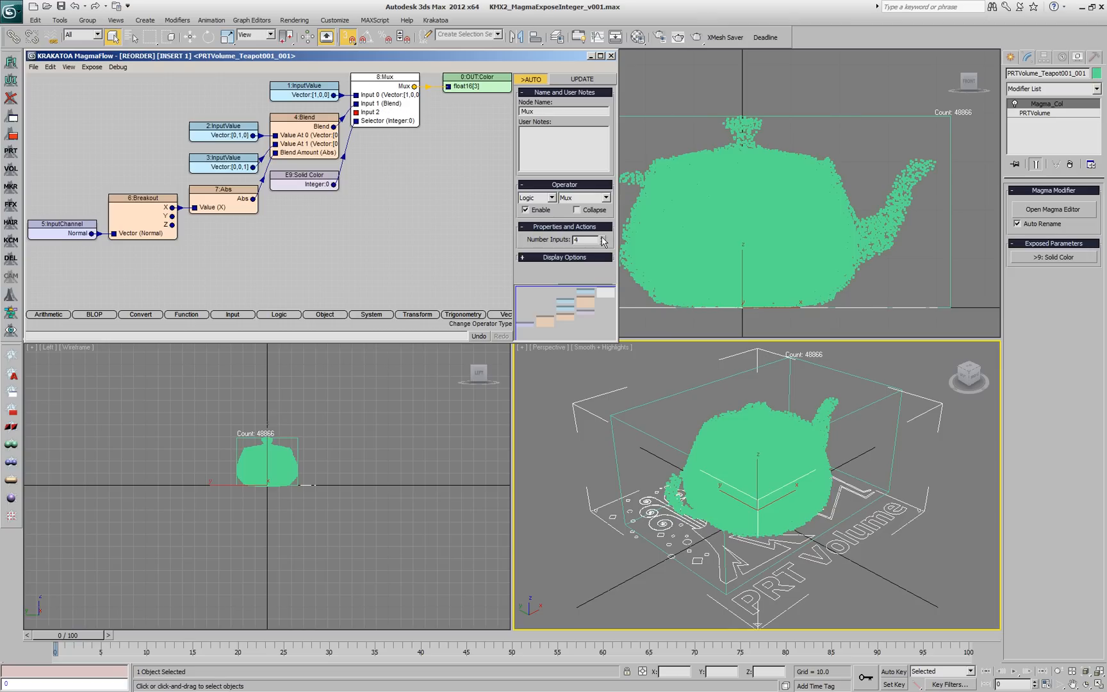
pyautogui.moveTo(353, 169)
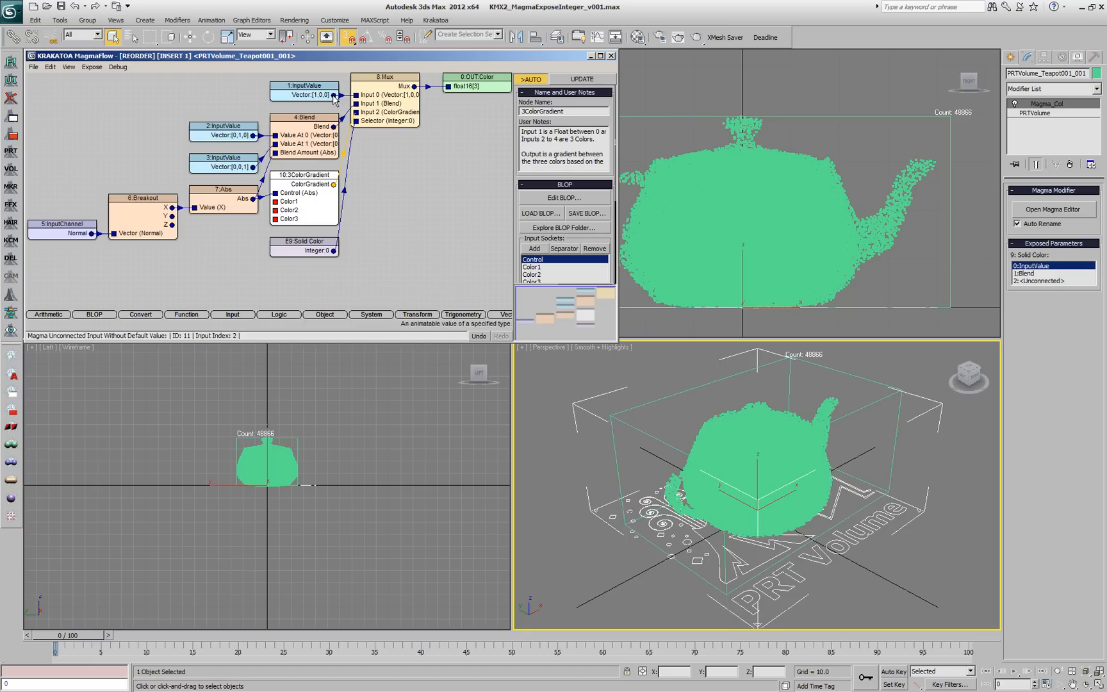
# Step: Wire Abs to the gradient's Control and red, green, blue into Color1–3; rename the selector Color Mode
pyautogui.moveTo(303, 94); pyautogui.dragTo(223, 212)
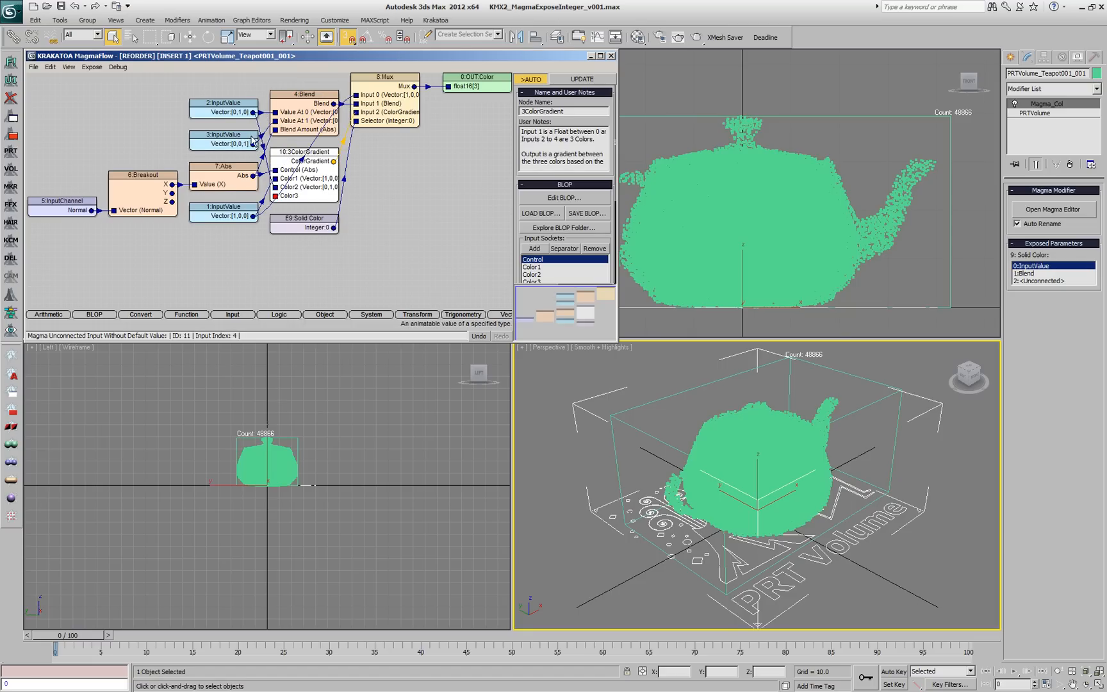
pyautogui.moveTo(246, 141); pyautogui.dragTo(270, 196)
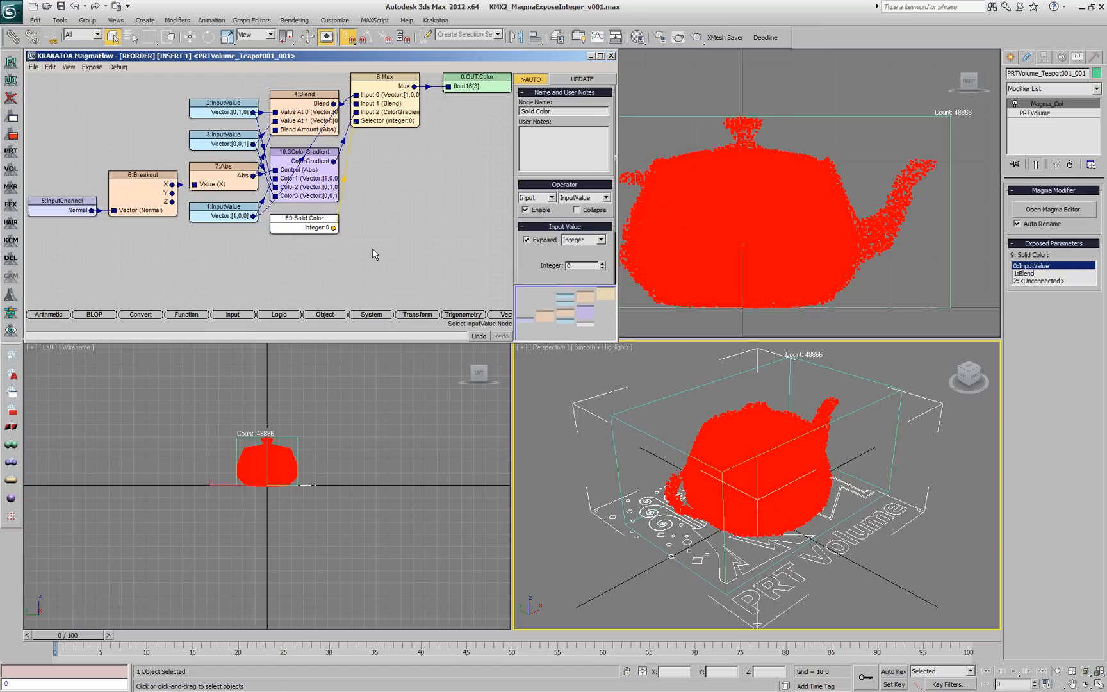
pyautogui.moveTo(569, 107)
pyautogui.write('Color Mode')
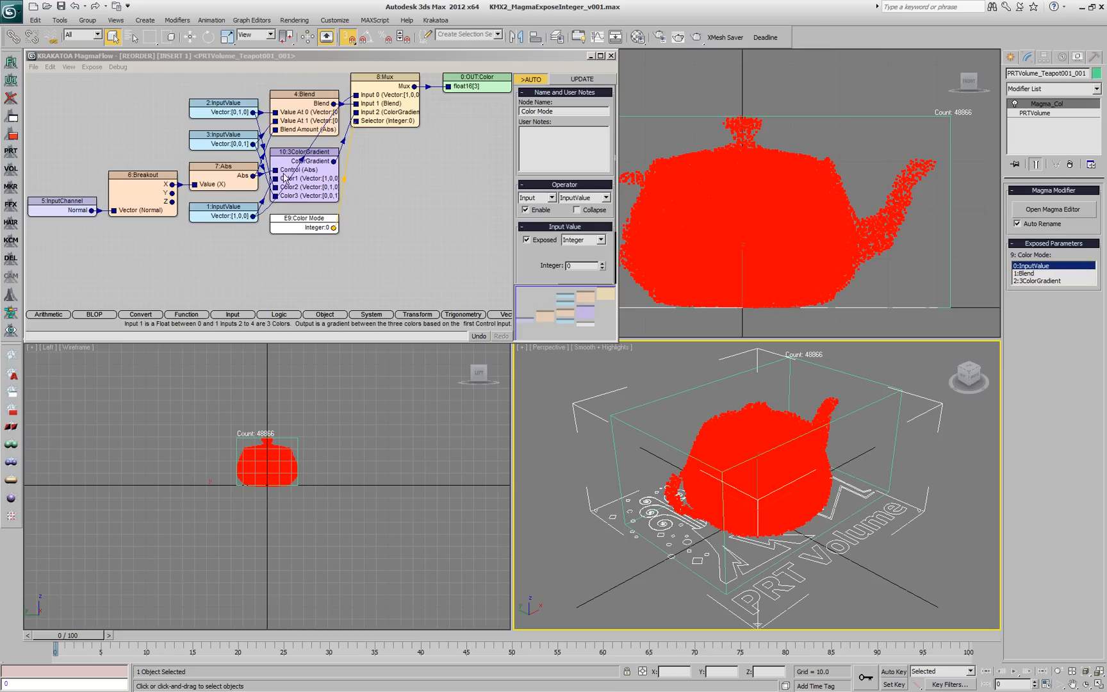
# Step: Name the nodes Solid Color, Blend 2 Colors and 3 Color Gradient so the Color Mode list reads them
pyautogui.click(224, 216)
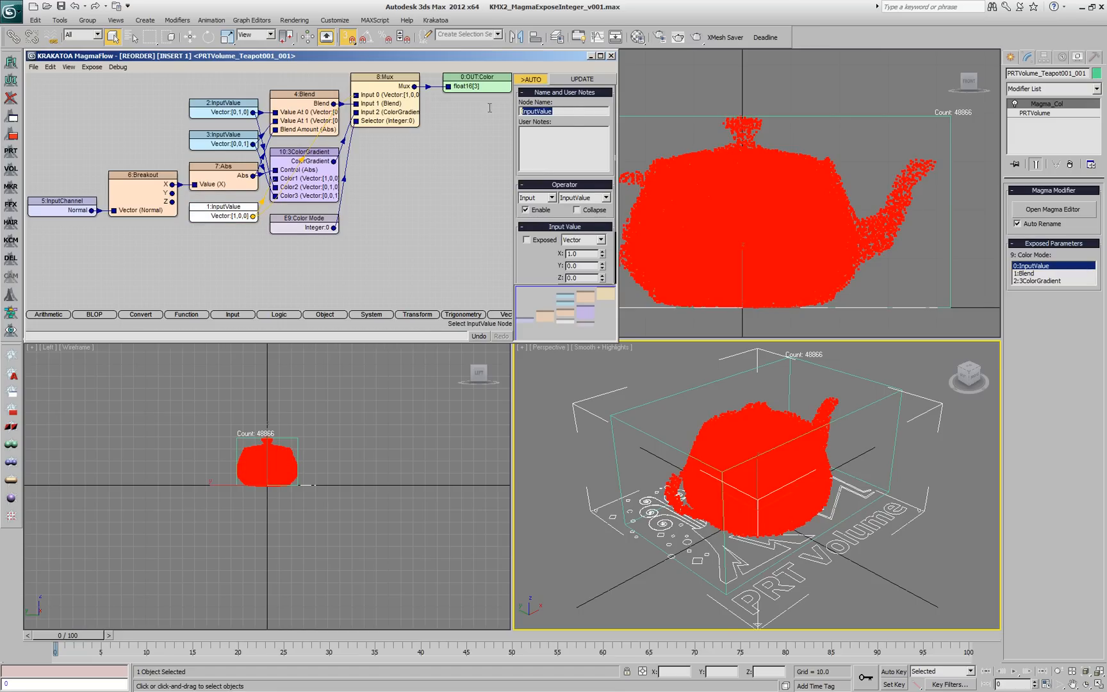
pyautogui.write('Solid Color')
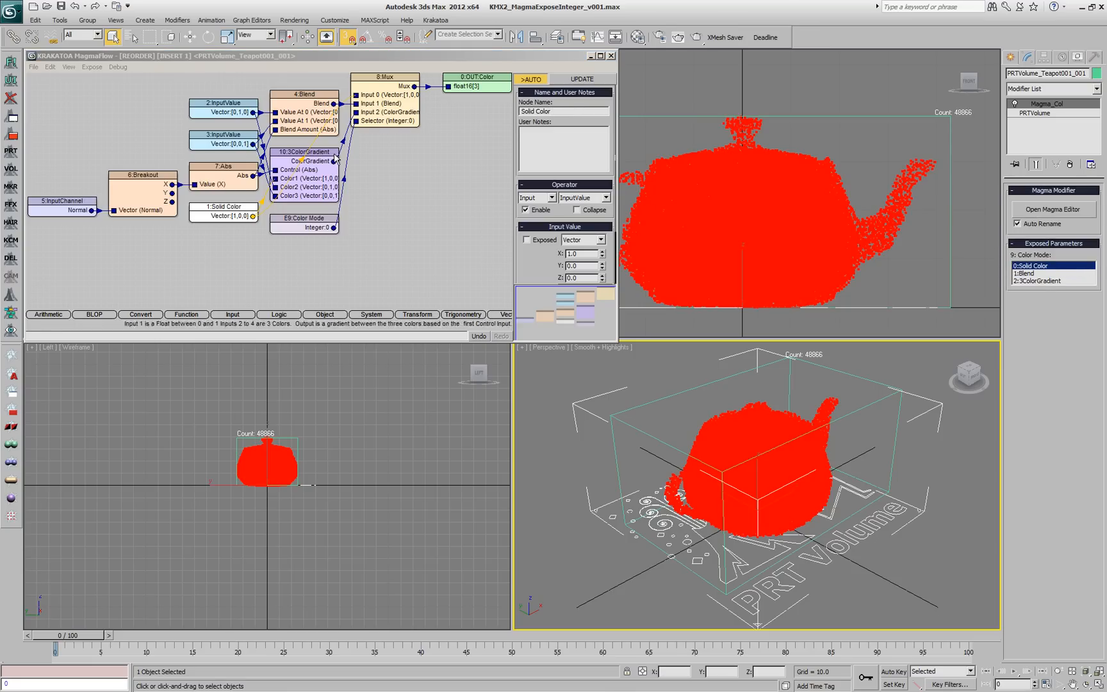
pyautogui.click(303, 94)
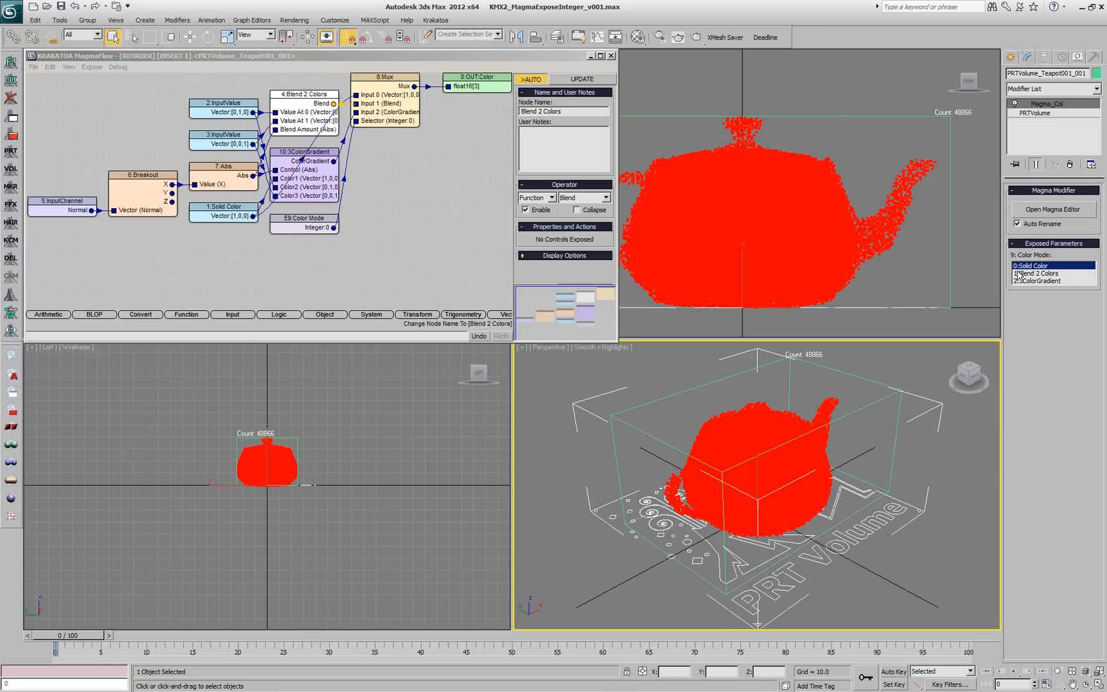
pyautogui.click(302, 153)
pyautogui.write('3 Color Gradient')
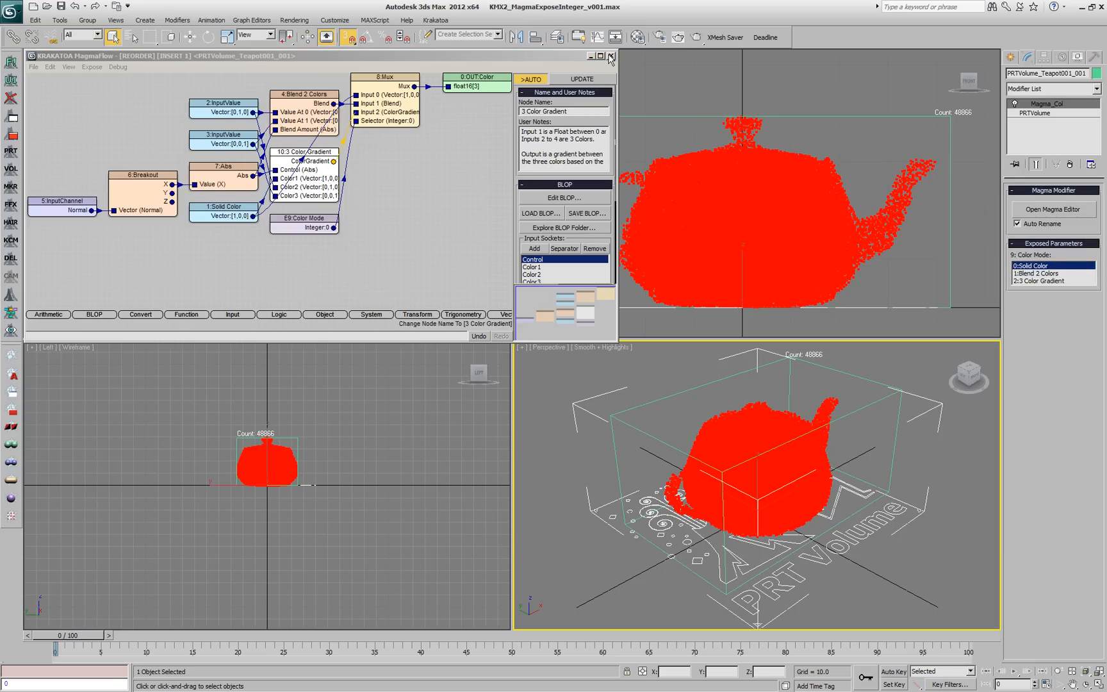
pyautogui.click(1040, 273)
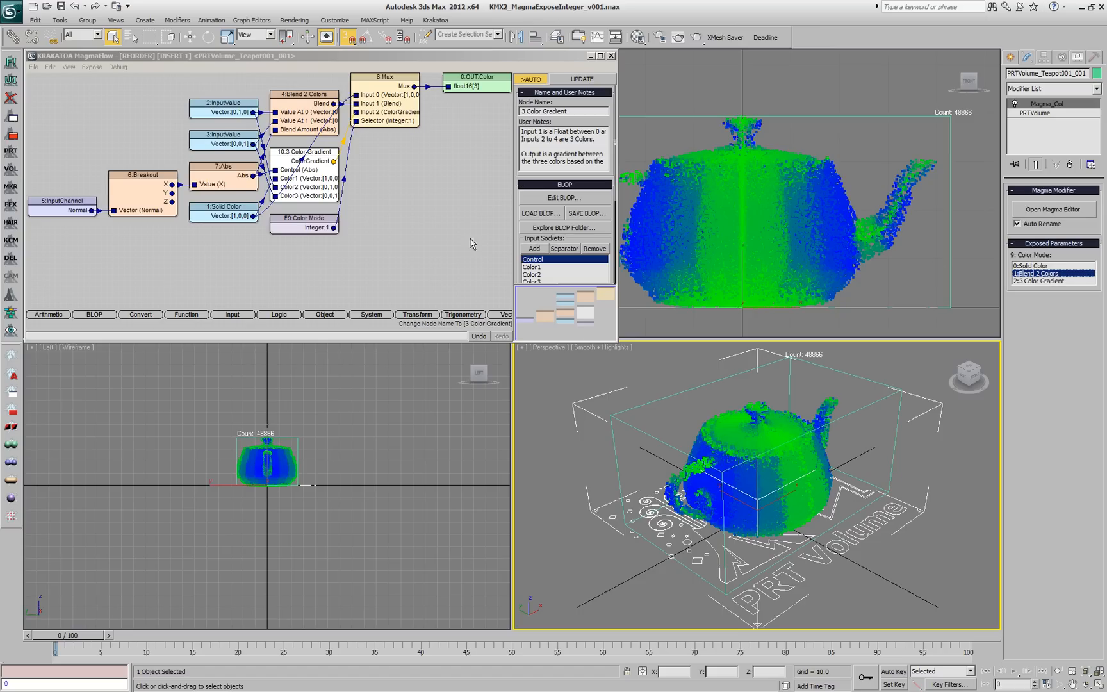
# Step: Cycle the exposed Color Mode through Solid Color, Blend 2 Colors and 3 Color Gradient, settling on the gradient
pyautogui.click(1053, 282)
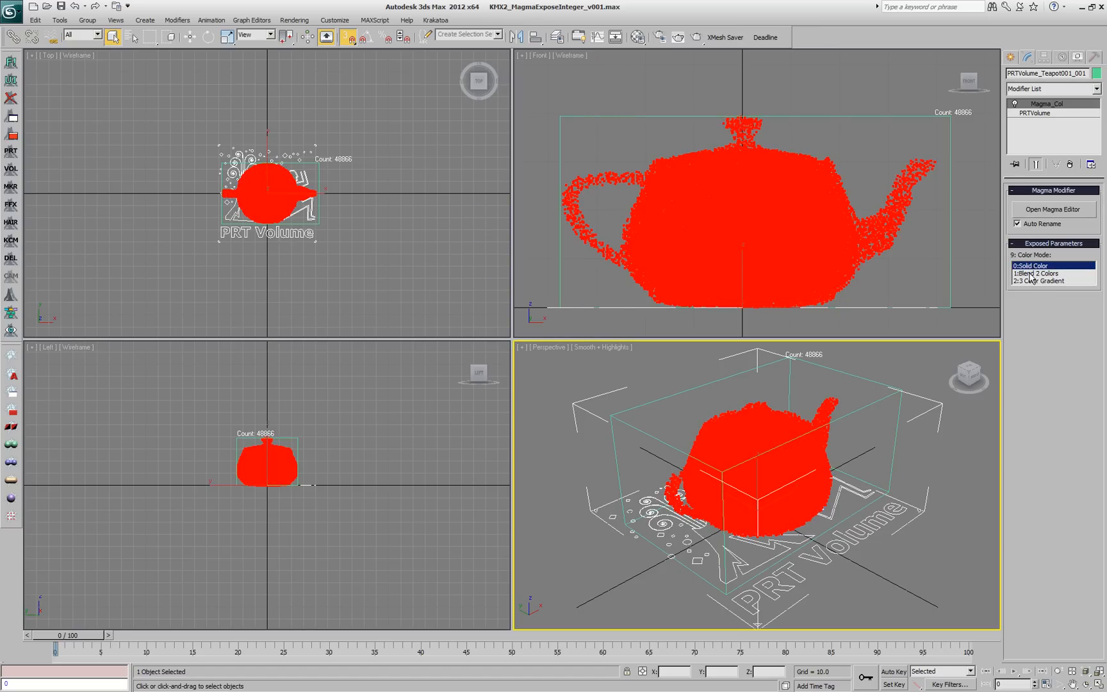
pyautogui.click(1036, 273)
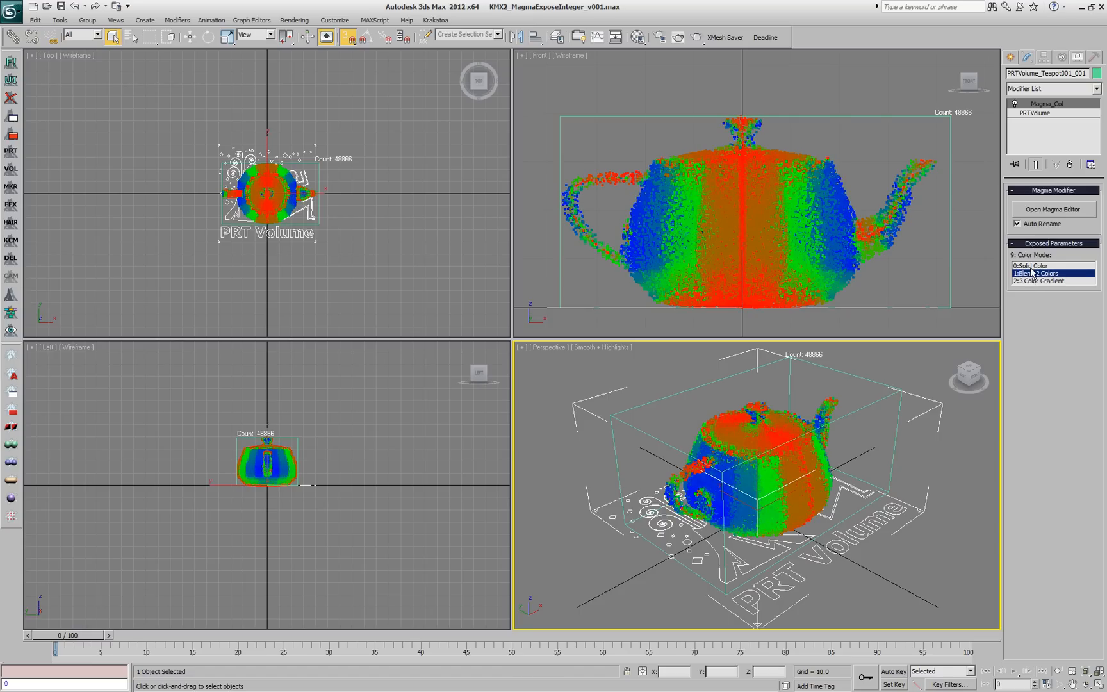
pyautogui.click(1043, 273)
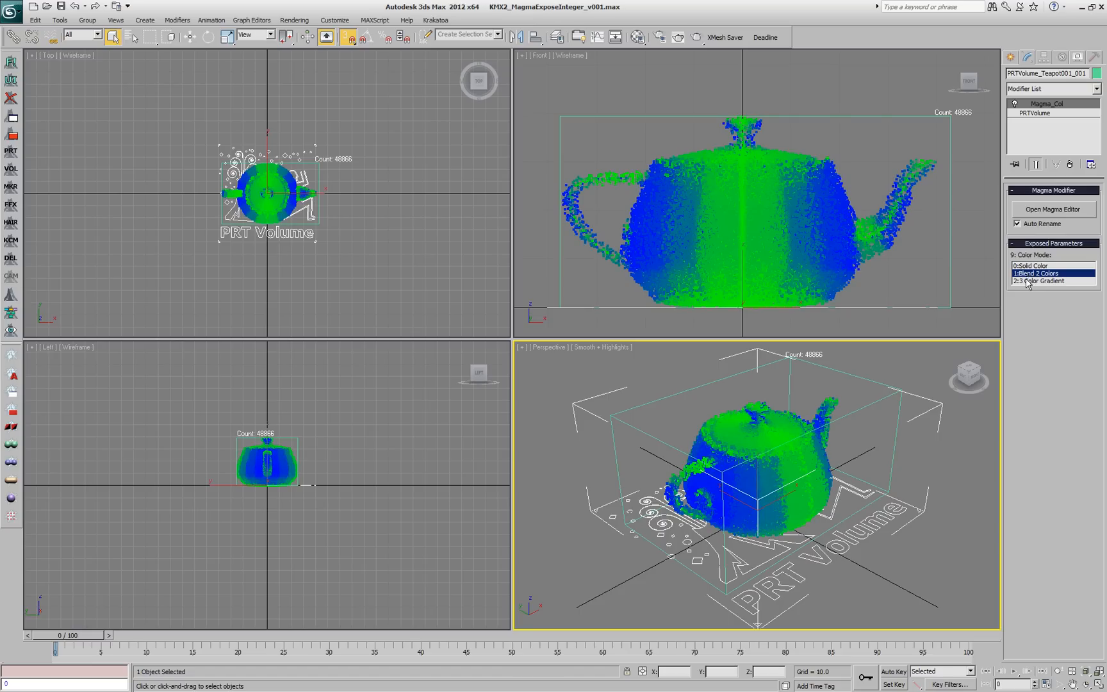
pyautogui.click(1034, 265)
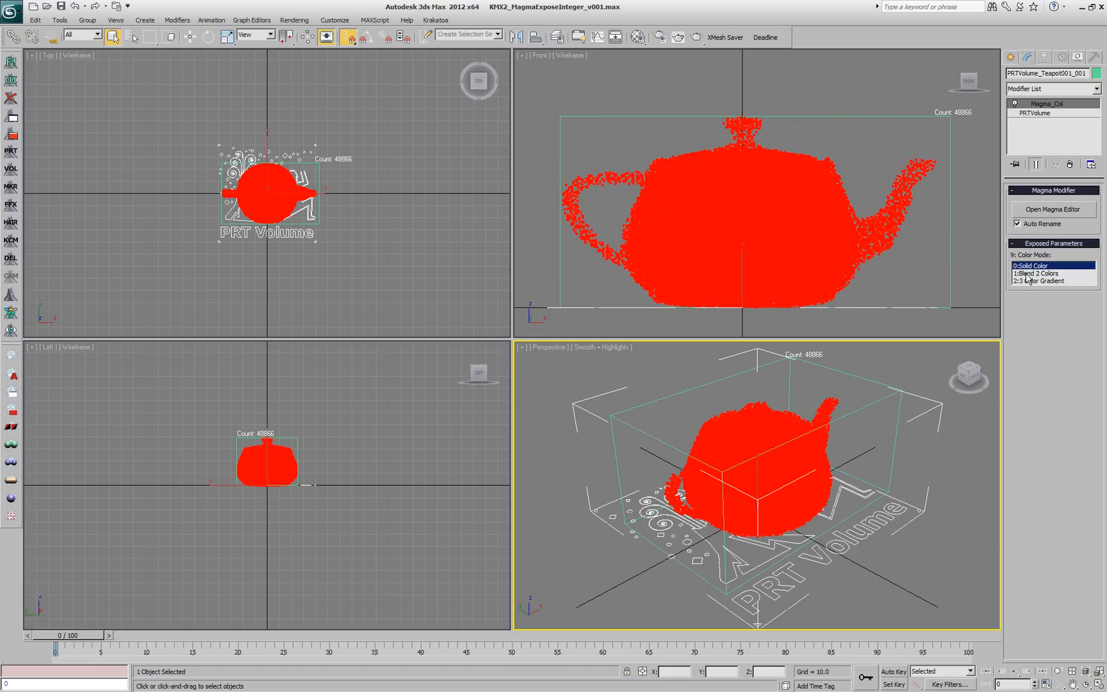
pyautogui.click(1042, 280)
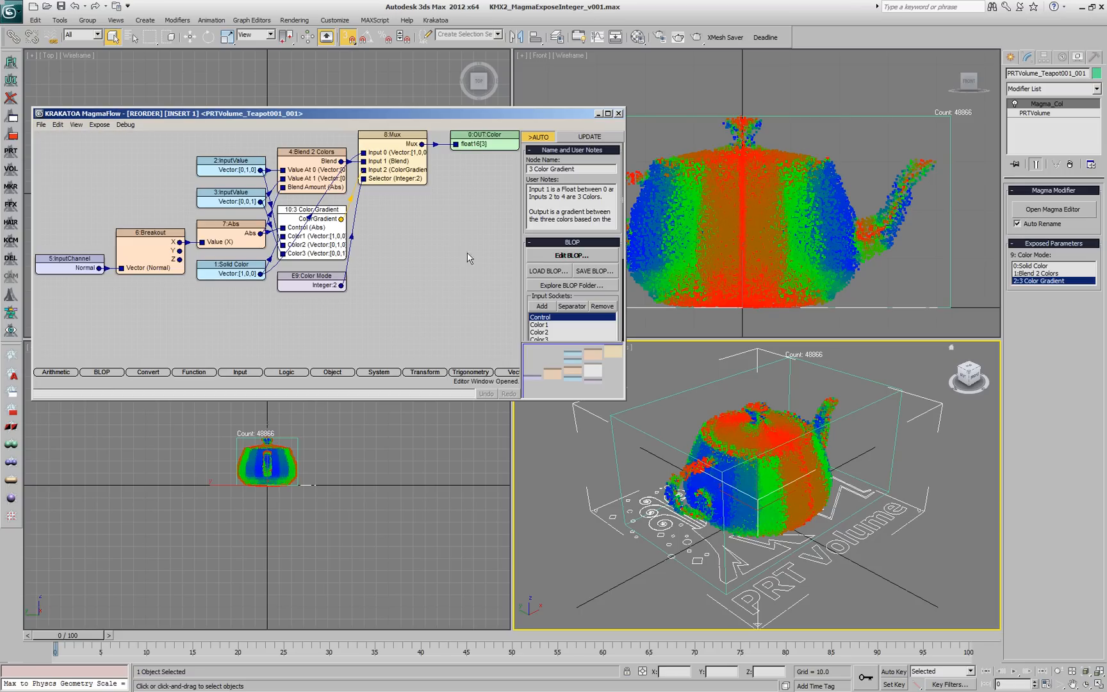
# Step: Raise the Mux to 5 inputs and feed a Color InputChannel named Vertex Color into Input 0
pyautogui.click(390, 135)
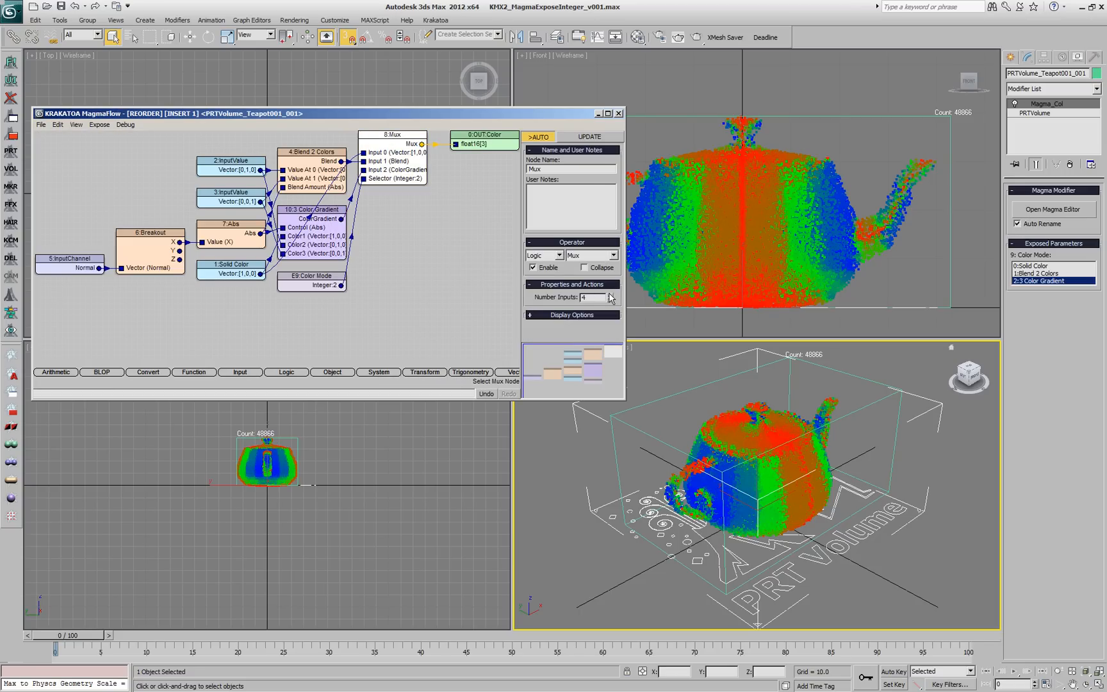
pyautogui.click(608, 297)
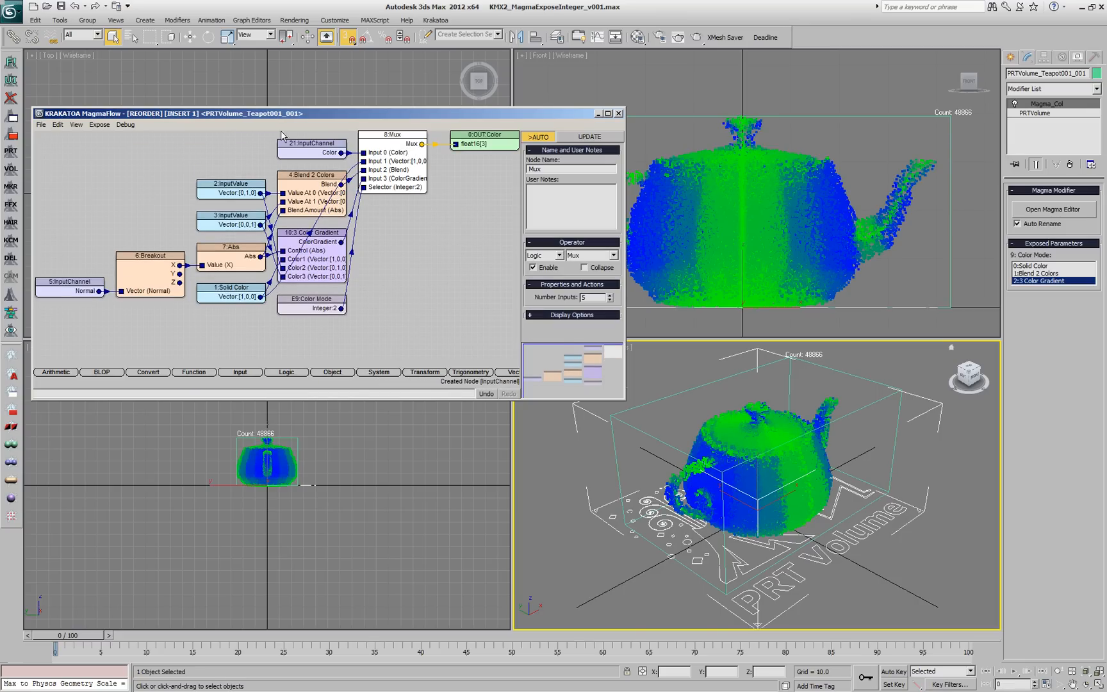
pyautogui.click(312, 143)
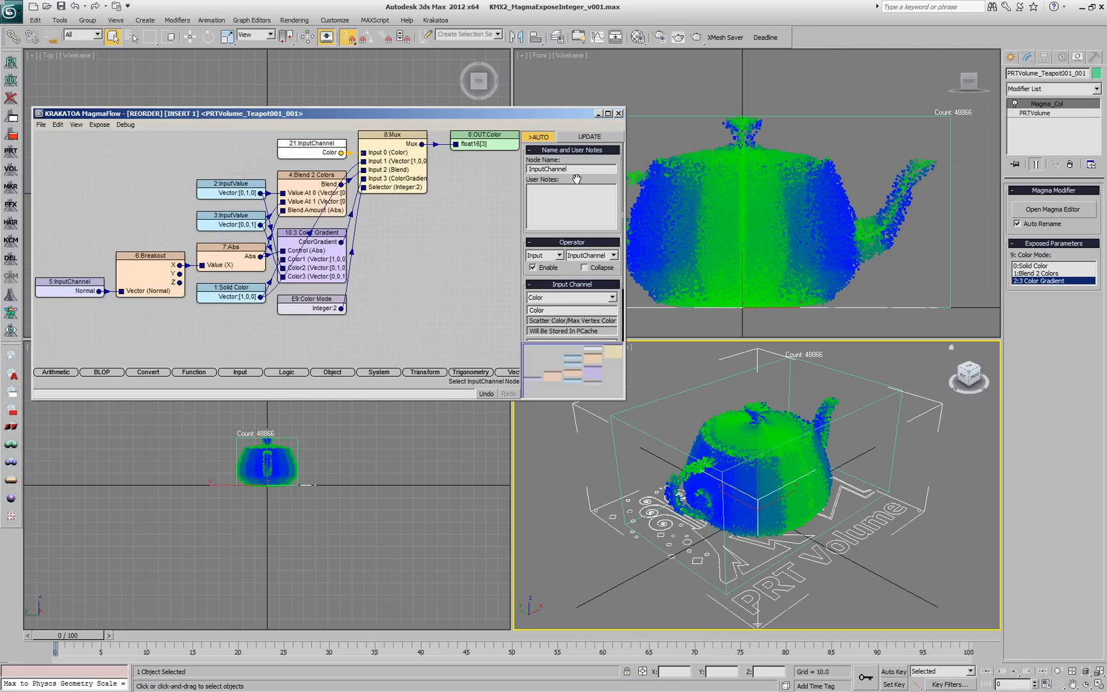
pyautogui.write('Vertex Color')
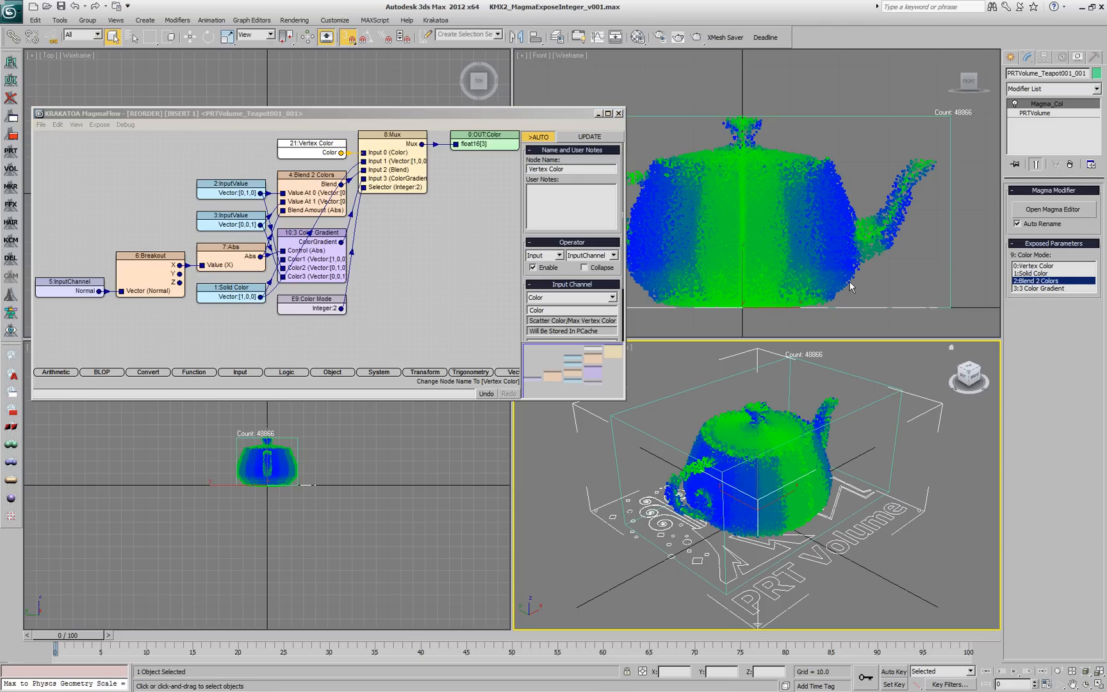
# Step: Add a VertexPaint modifier to Teapot001 and assign shadowed Color by Vertex colours
pyautogui.click(1032, 267)
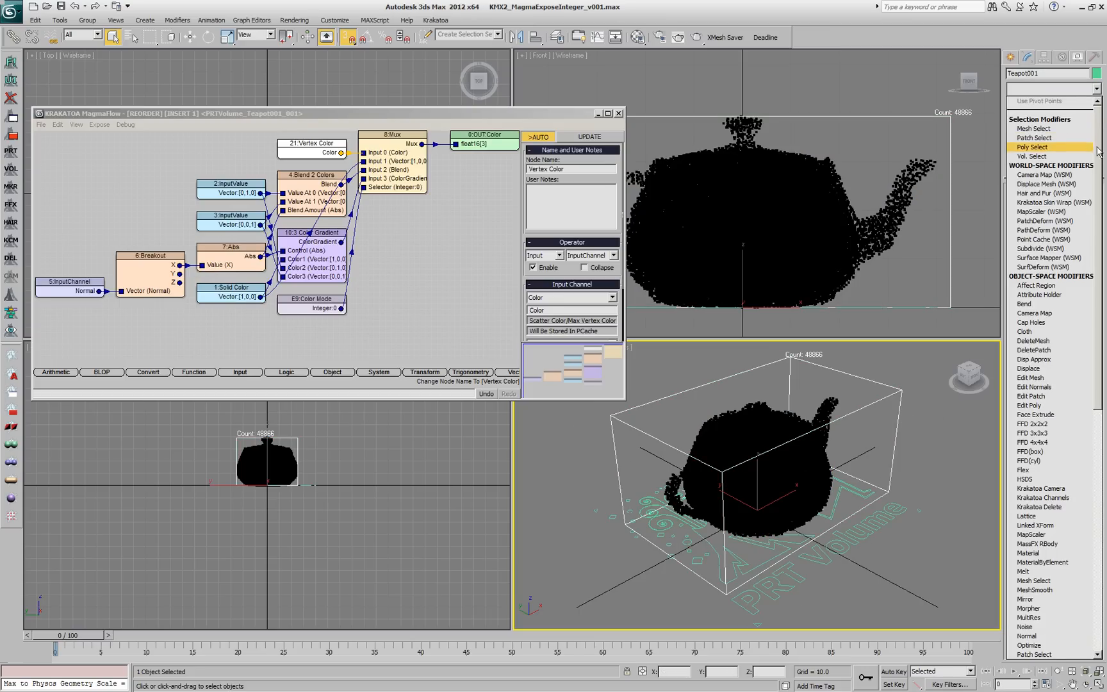
pyautogui.scroll(-3)
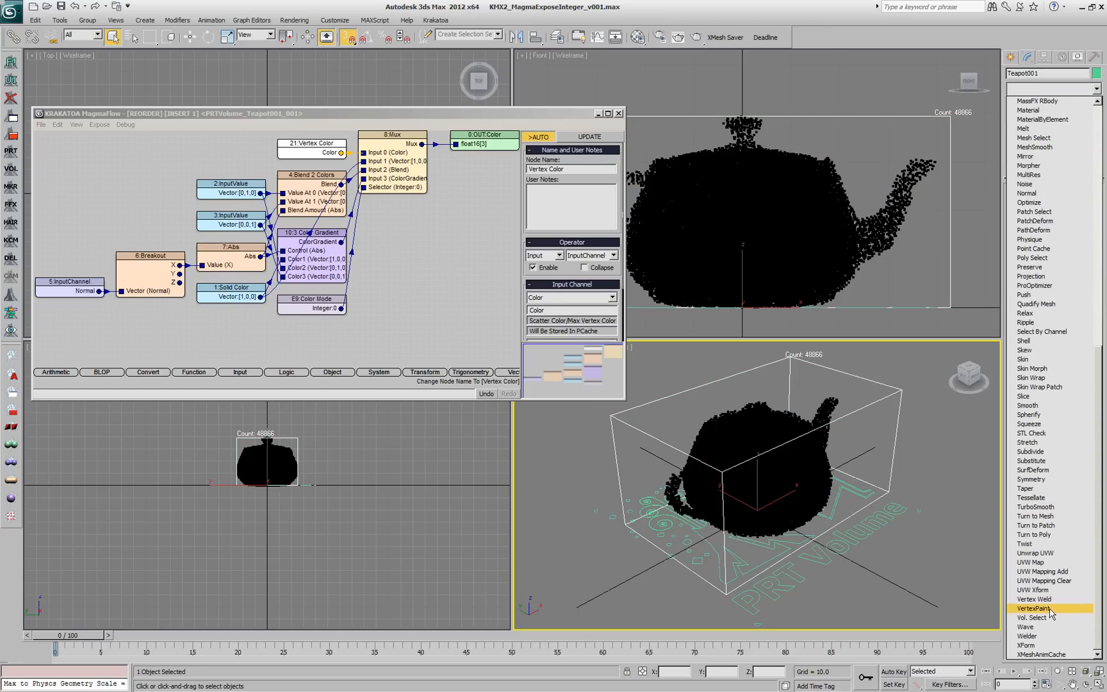
pyautogui.click(1032, 609)
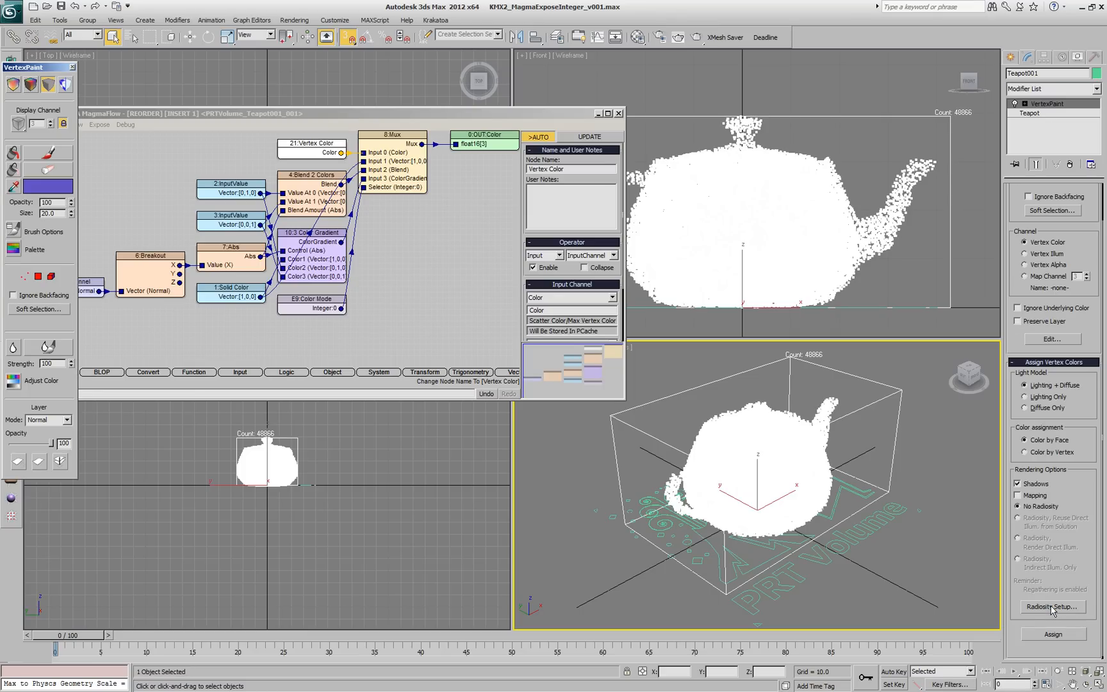
pyautogui.moveTo(1042, 387)
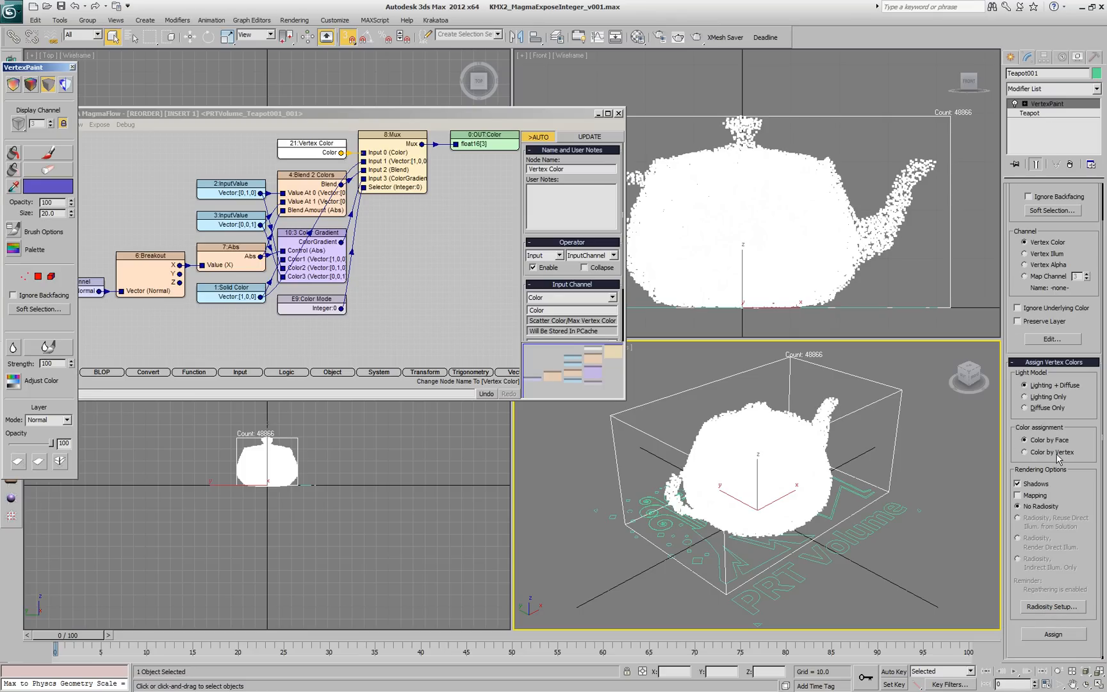
pyautogui.click(1024, 452)
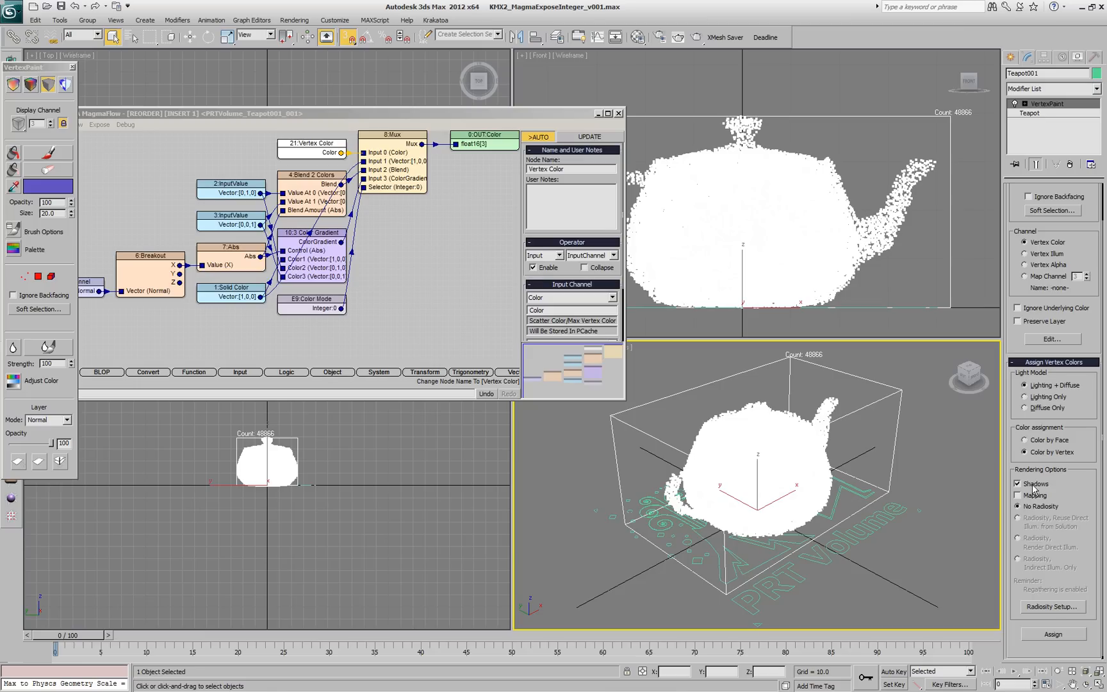
pyautogui.click(1053, 633)
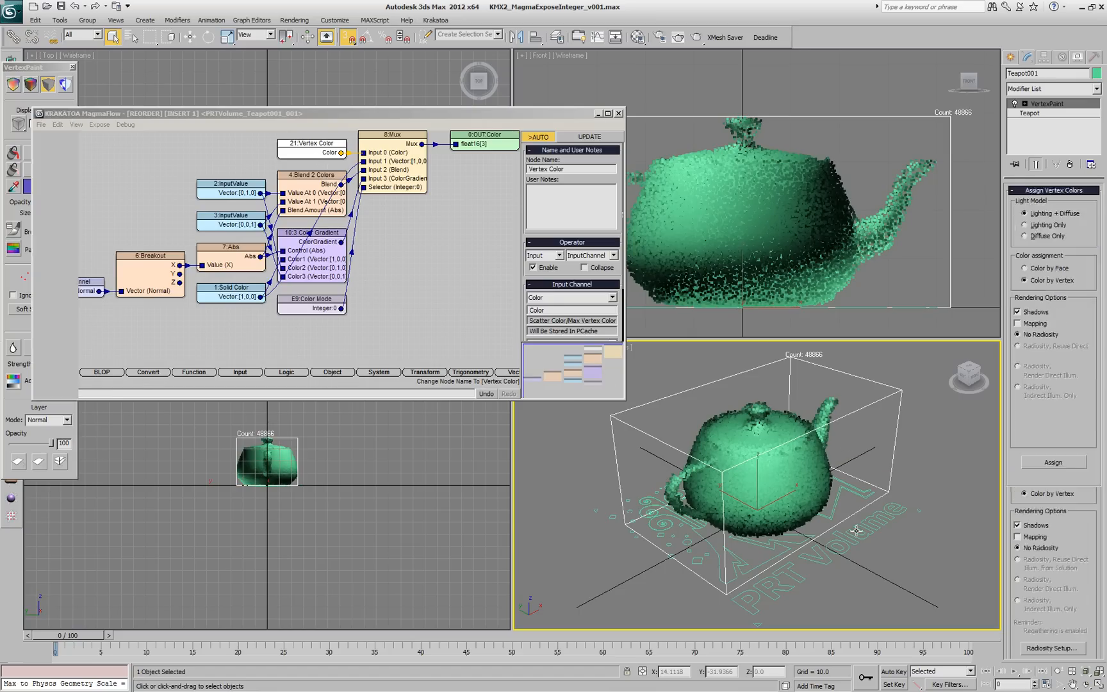
# Step: Cycle the teapot's Color Mode through 3 Color Gradient back to Vertex Color and close MagmaFlow
pyautogui.click(1040, 275)
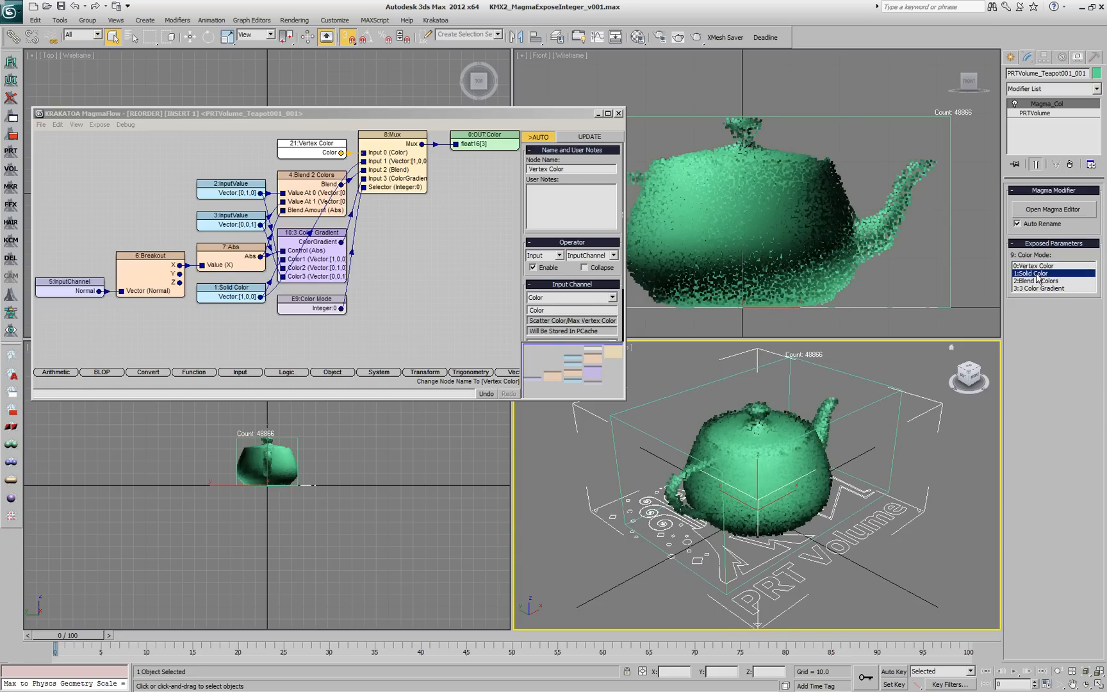
pyautogui.click(1043, 288)
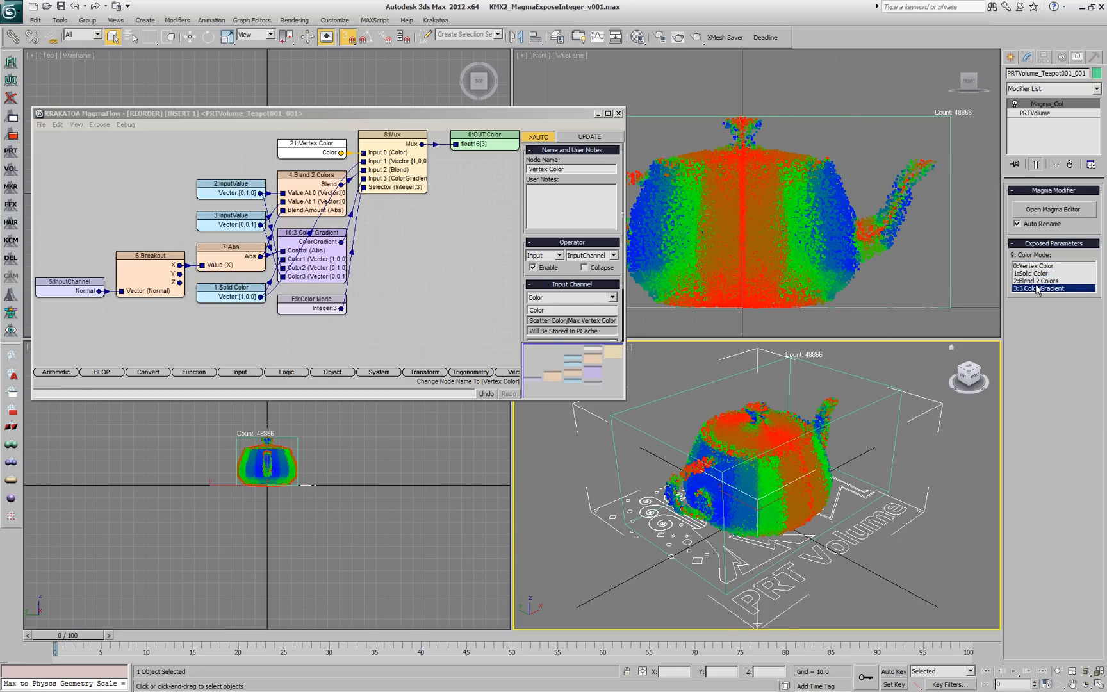
pyautogui.click(1033, 267)
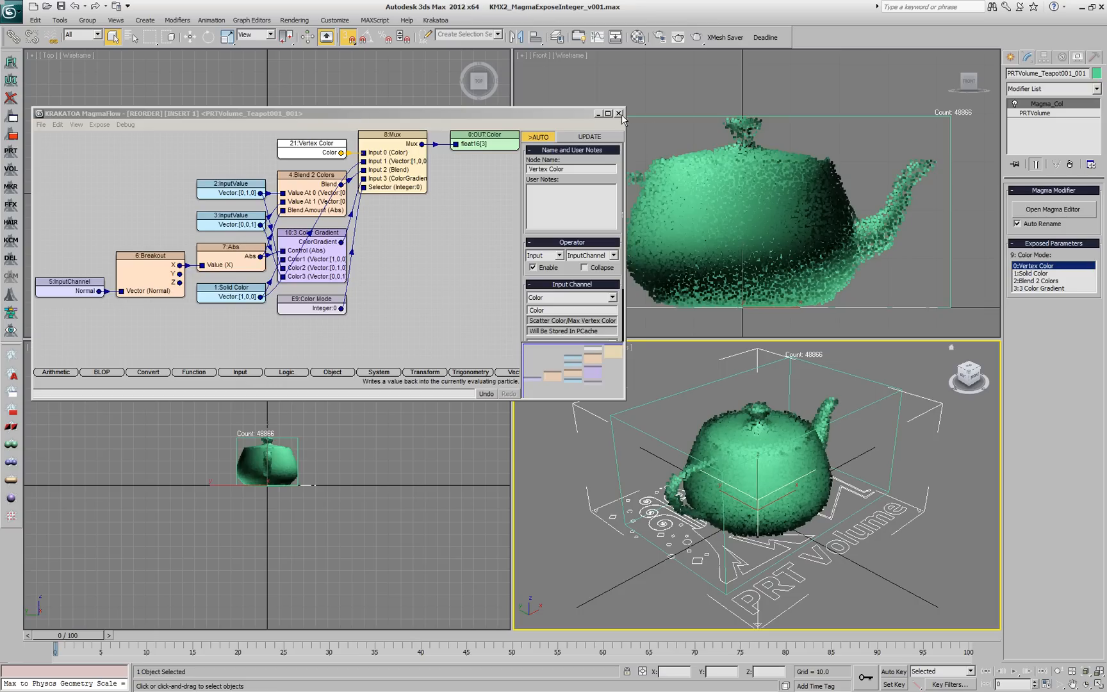
pyautogui.click(619, 113)
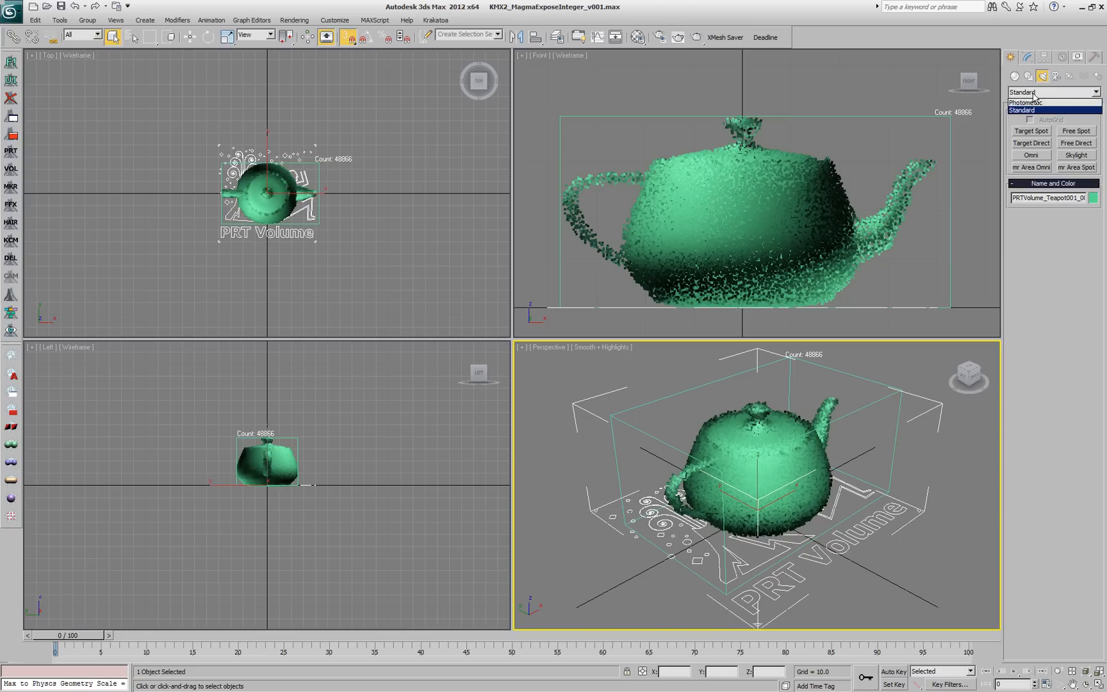
# Step: Place an Omni light left of the teapot and reassign Teapot001's vertex colors under it
pyautogui.click(1030, 155)
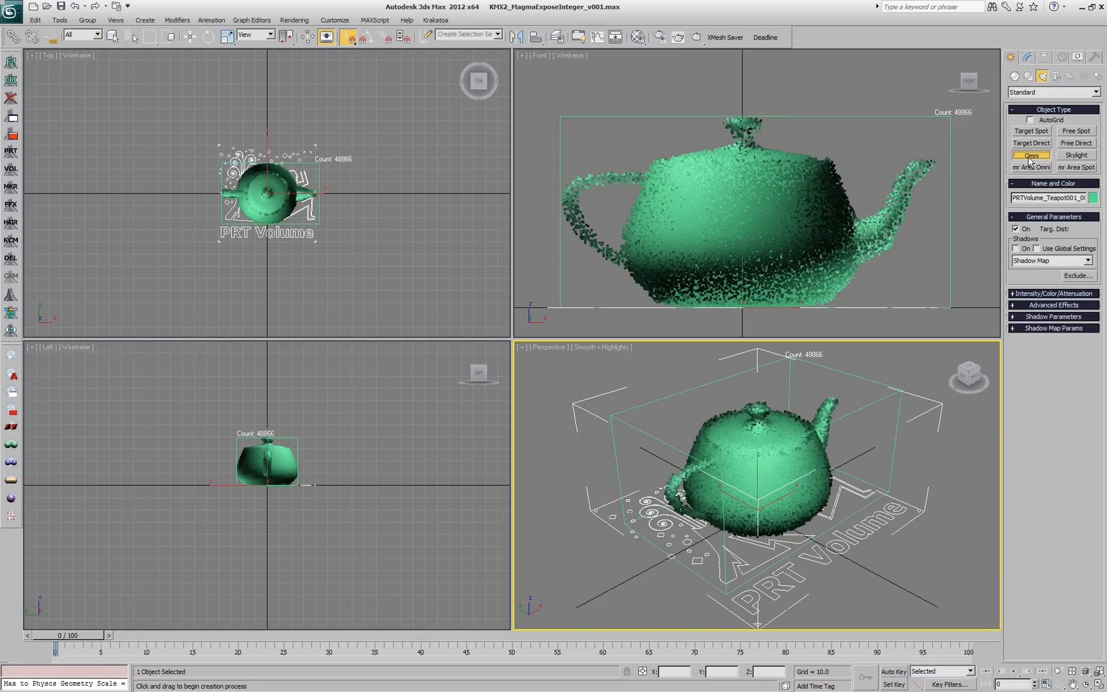
pyautogui.click(574, 609)
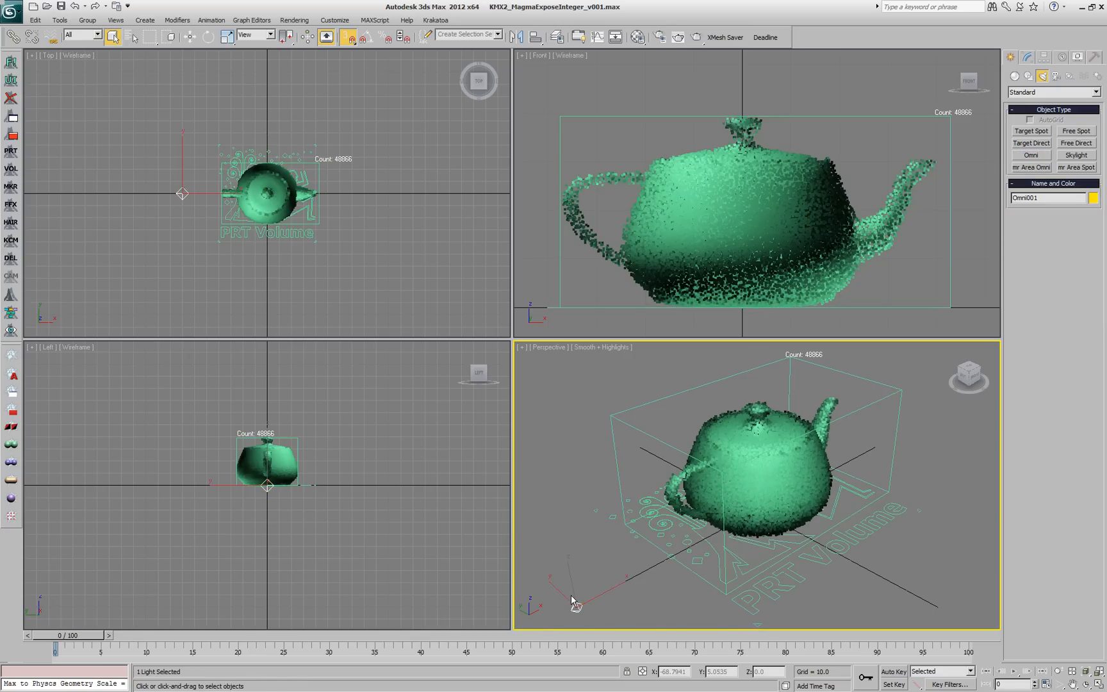
pyautogui.click(190, 36)
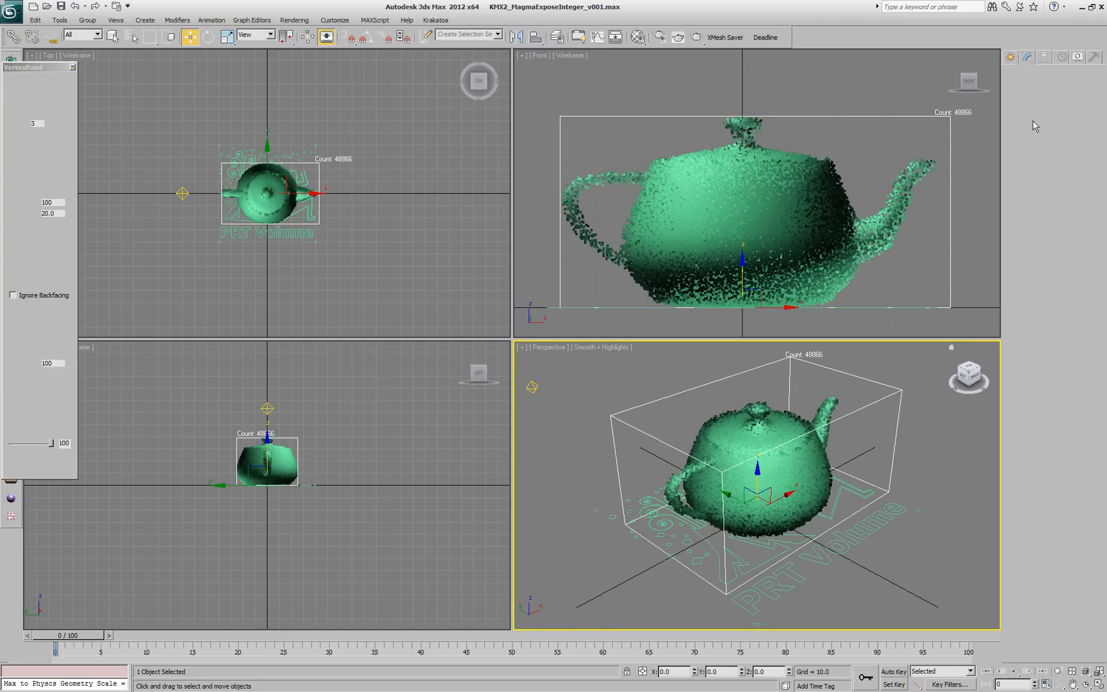
pyautogui.click(1053, 633)
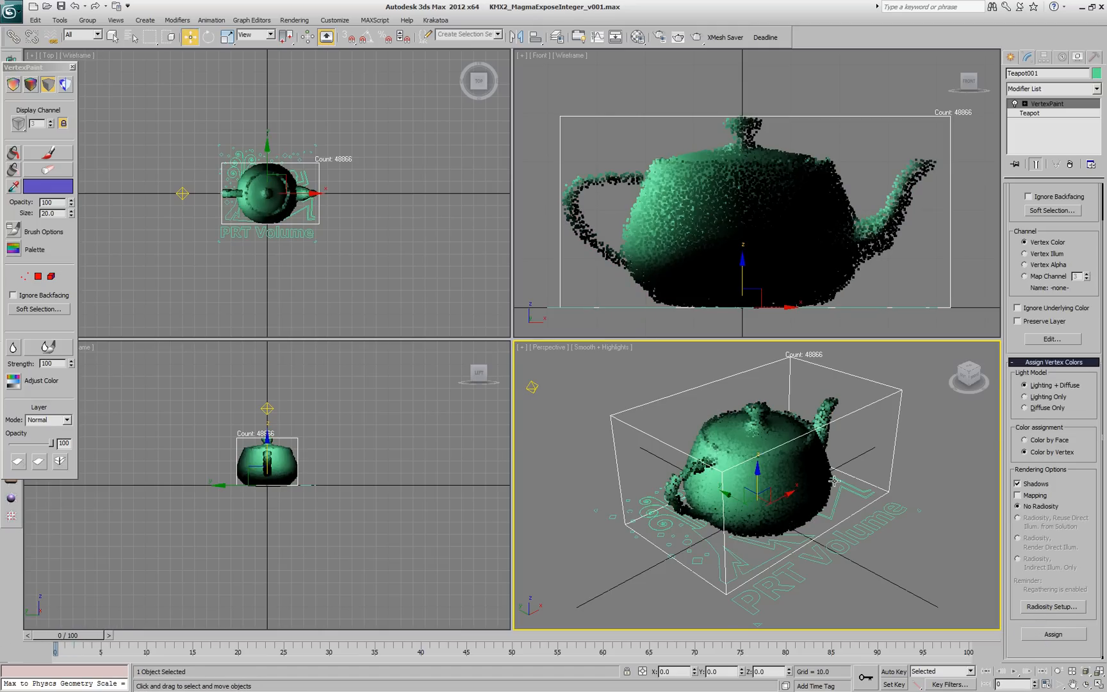
pyautogui.moveTo(984, 322)
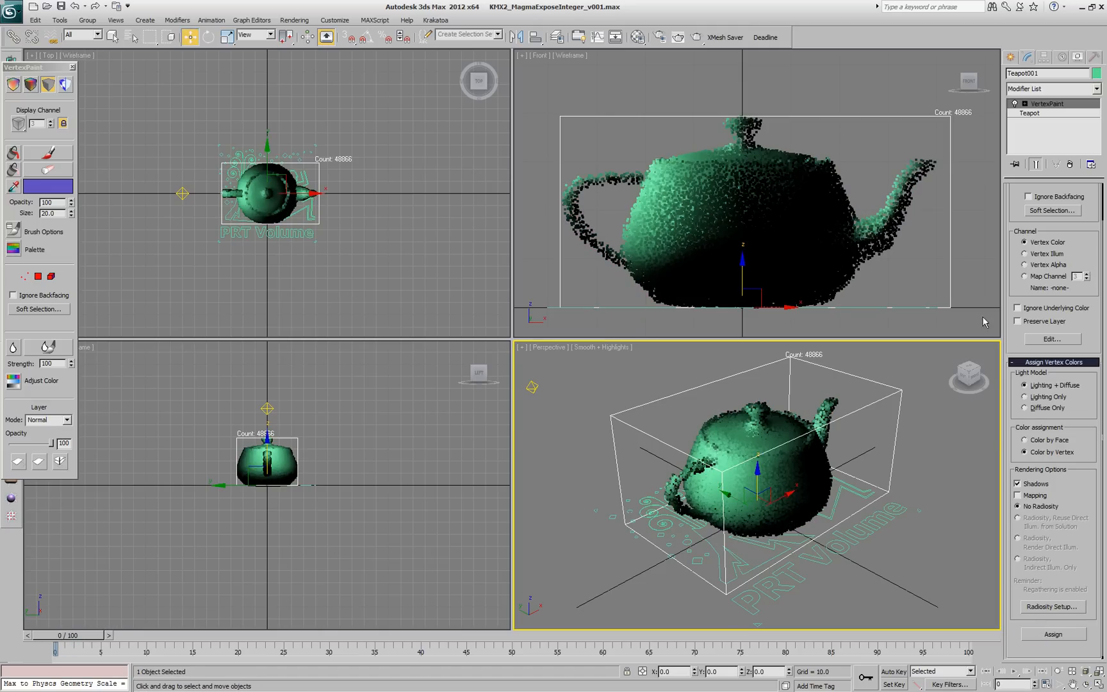